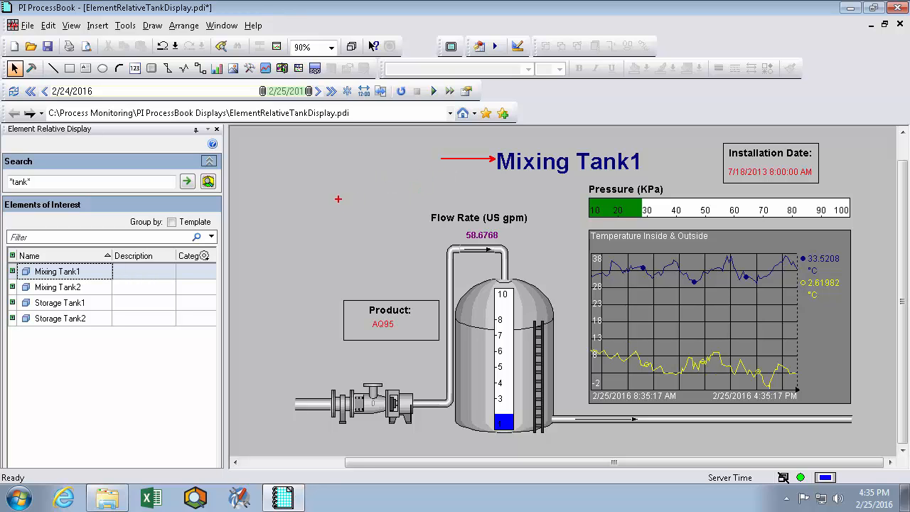
{"action": "mouse_move", "coordinate": [398, 193]}
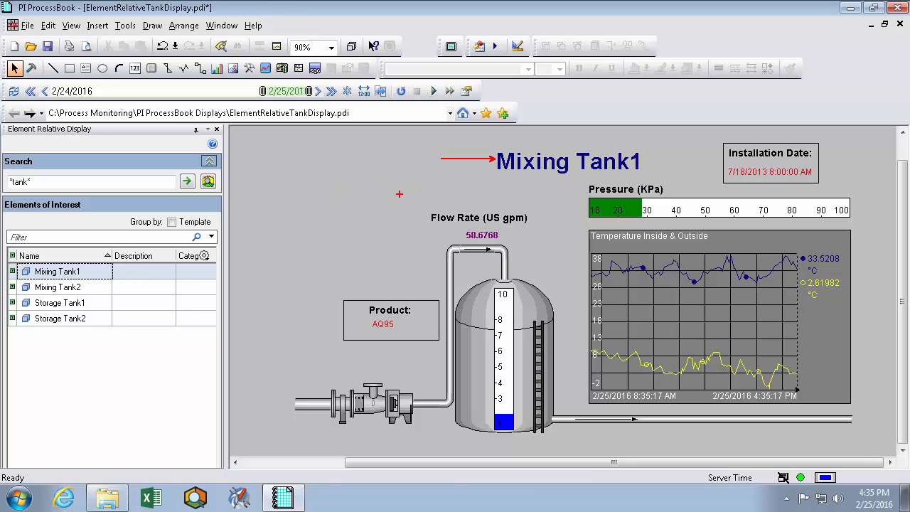
{"action": "mouse_move", "coordinate": [361, 264]}
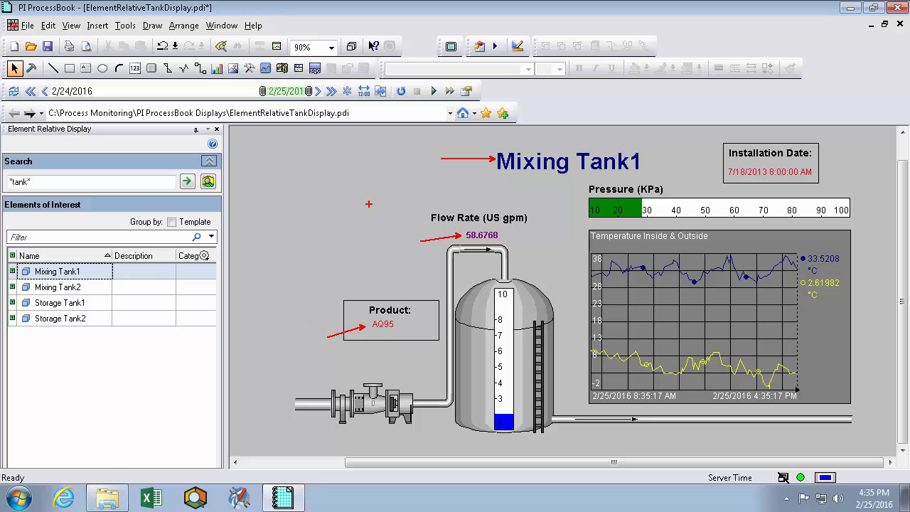
{"action": "mouse_move", "coordinate": [407, 232]}
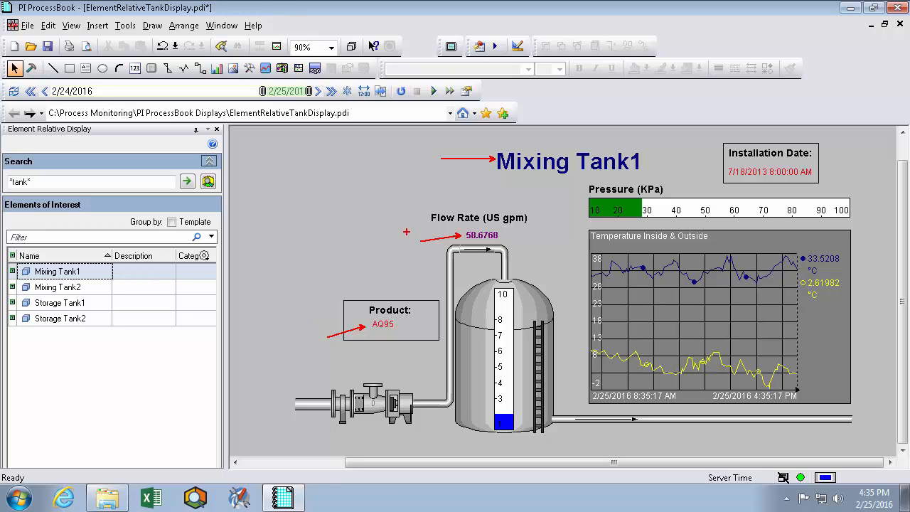
{"action": "mouse_move", "coordinate": [334, 219]}
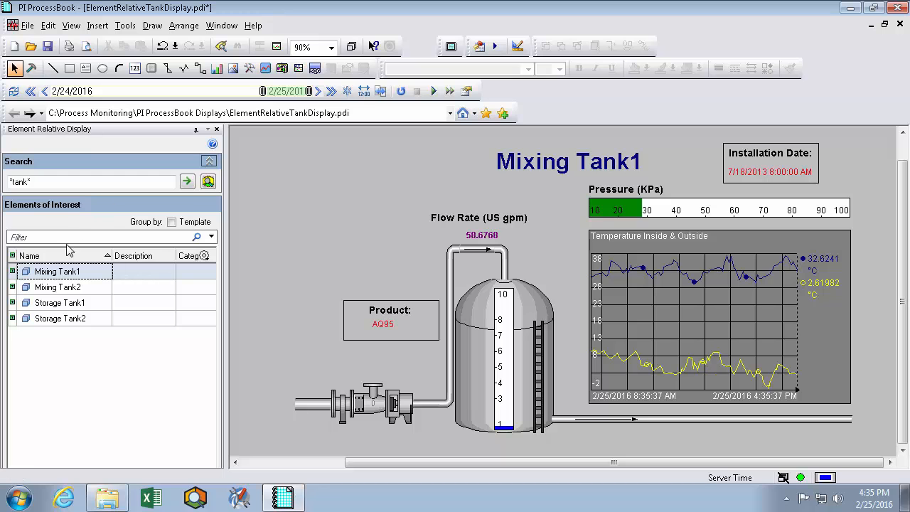
{"action": "mouse_move", "coordinate": [45, 272]}
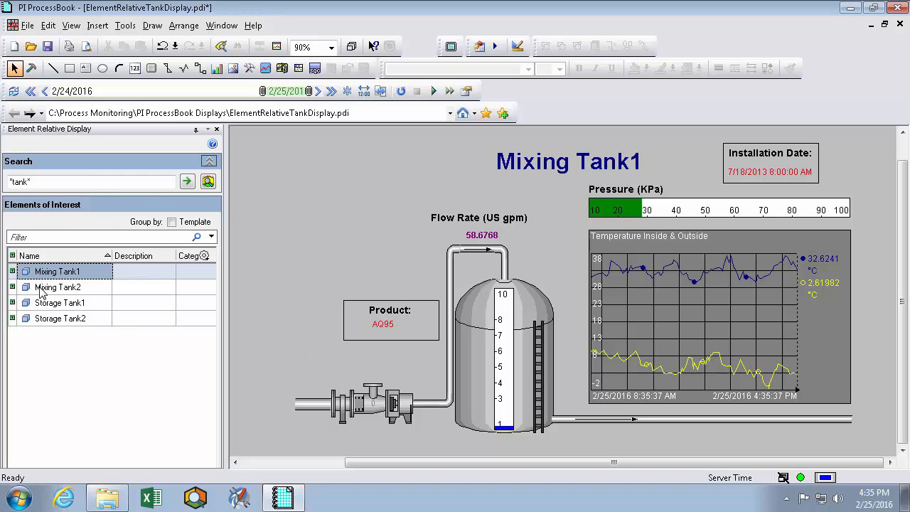
Step: Switch the tank display to Mixing Tank2, then to Storage Tank2, in Elements of Interest
{"action": "left_click", "coordinate": [57, 288]}
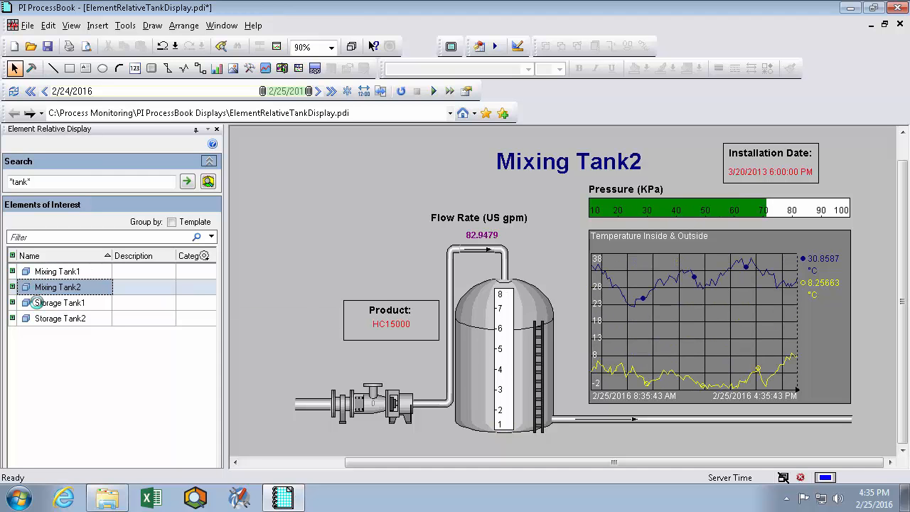
{"action": "left_click", "coordinate": [60, 319]}
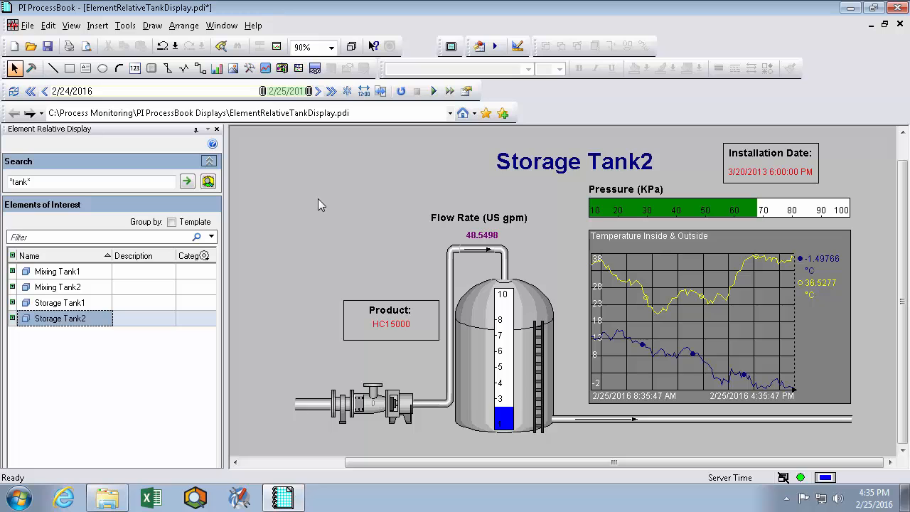
{"action": "mouse_move", "coordinate": [362, 200]}
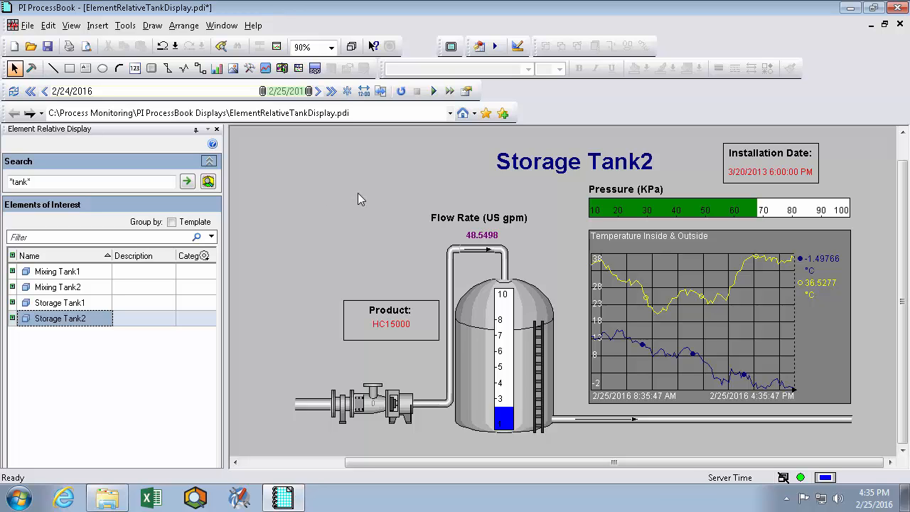
{"action": "mouse_move", "coordinate": [387, 193]}
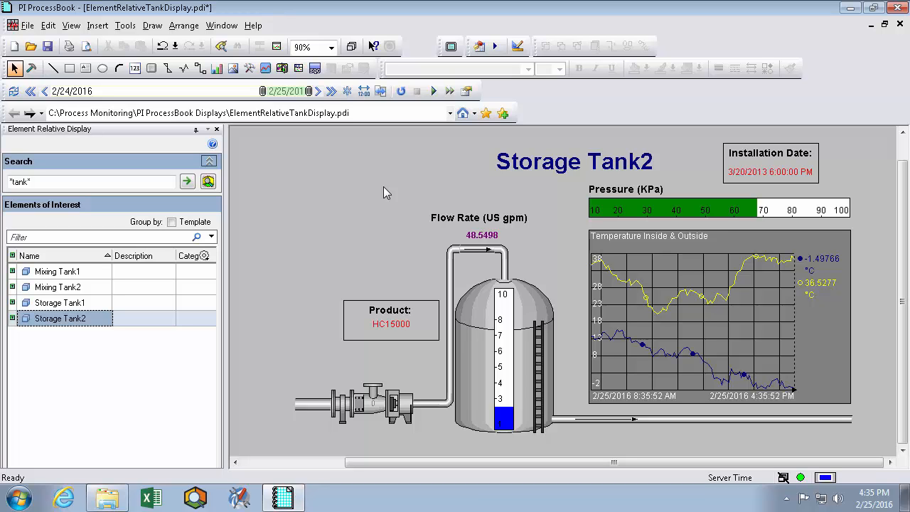
{"action": "mouse_move", "coordinate": [367, 191]}
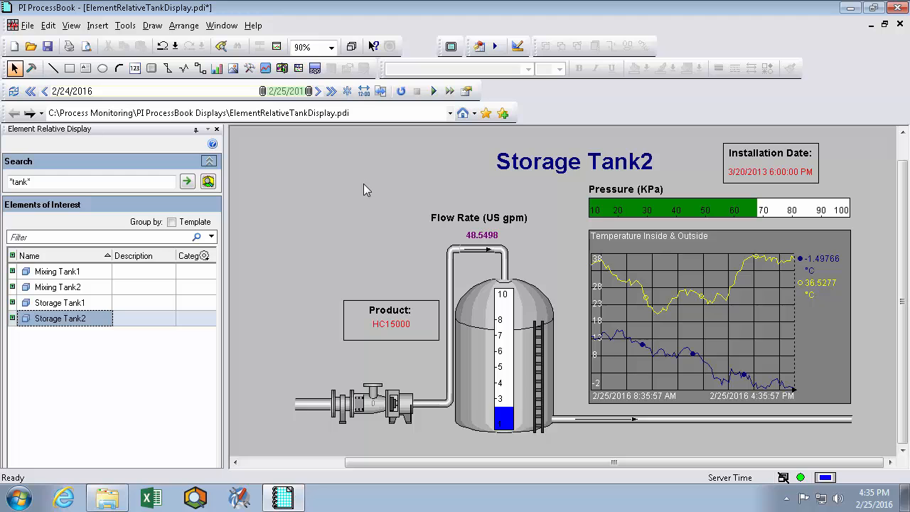
{"action": "mouse_move", "coordinate": [336, 202]}
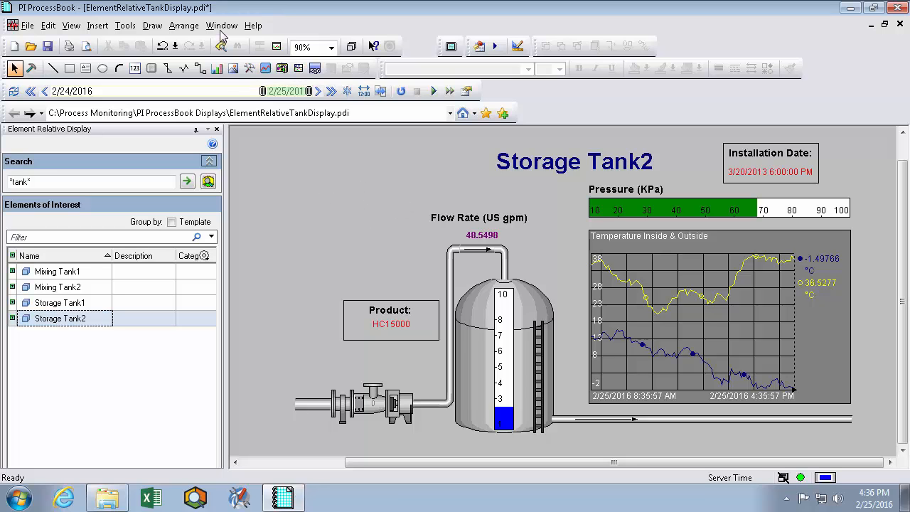
Step: Bring the Mixing Tank 1 Display nER.pdi window forward from the Window menu
{"action": "left_click", "coordinate": [222, 26]}
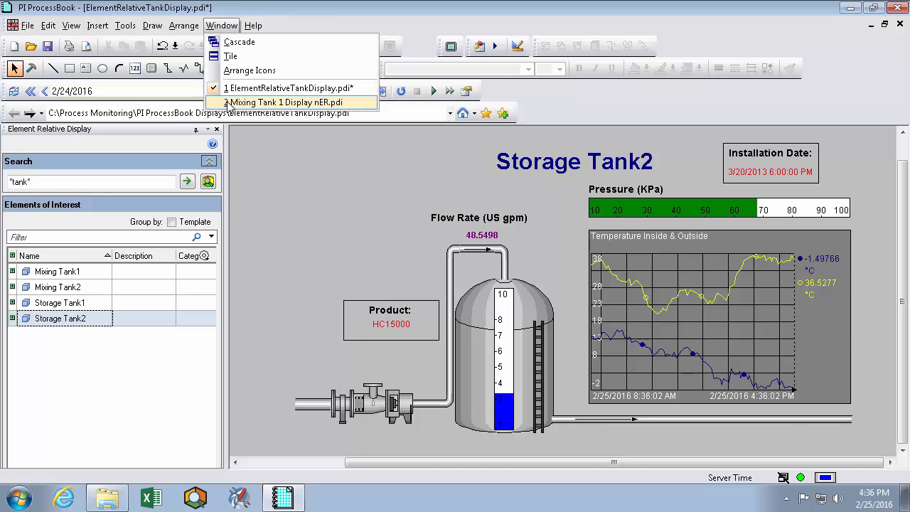
{"action": "left_click", "coordinate": [284, 102]}
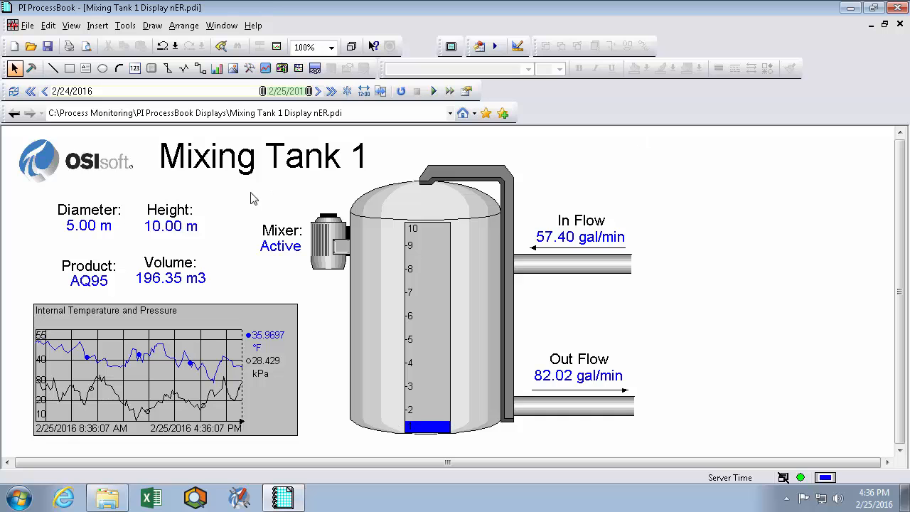
{"action": "mouse_move", "coordinate": [740, 181]}
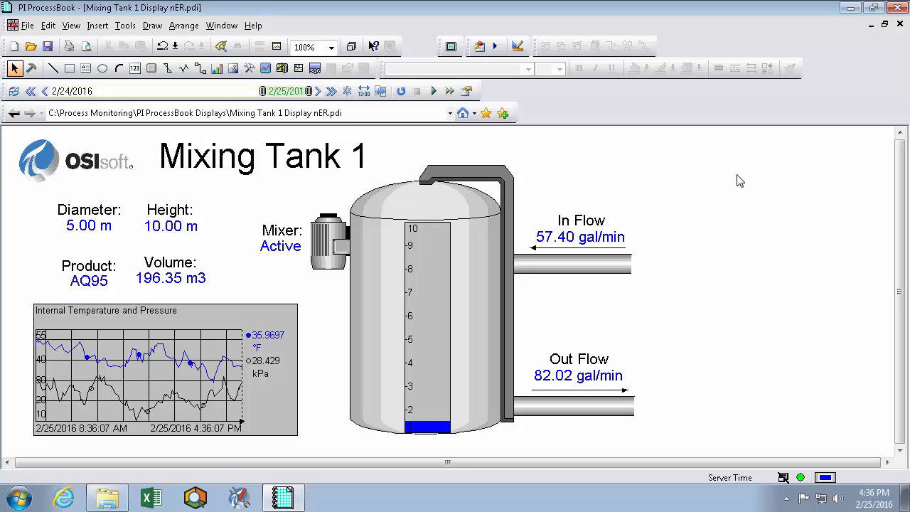
{"action": "mouse_move", "coordinate": [256, 211]}
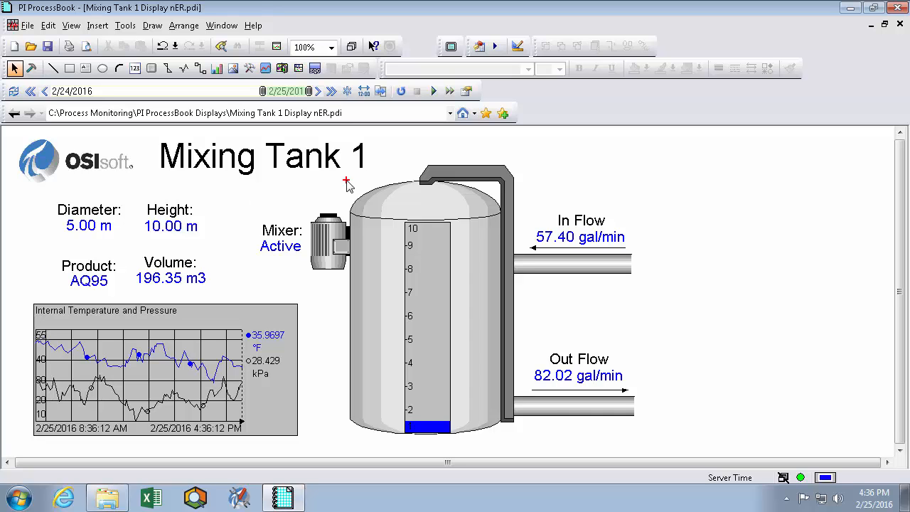
{"action": "mouse_move", "coordinate": [156, 178]}
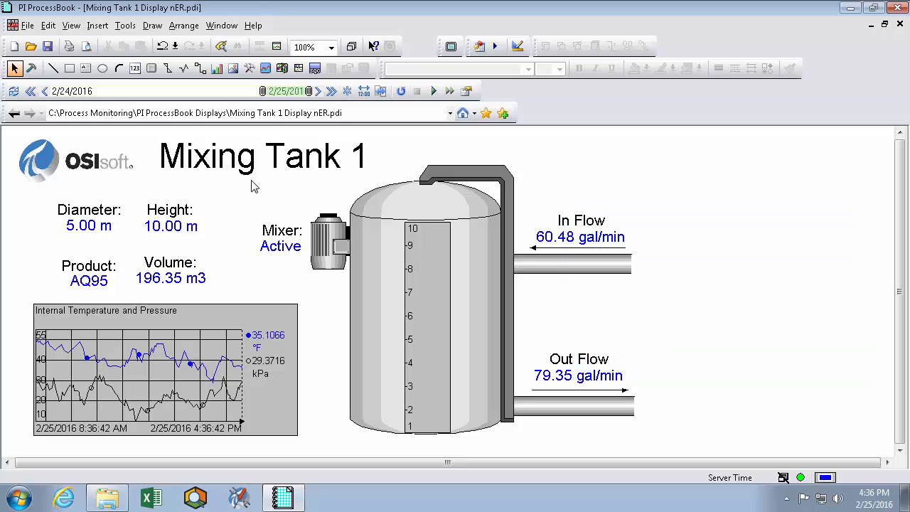
{"action": "mouse_move", "coordinate": [231, 196]}
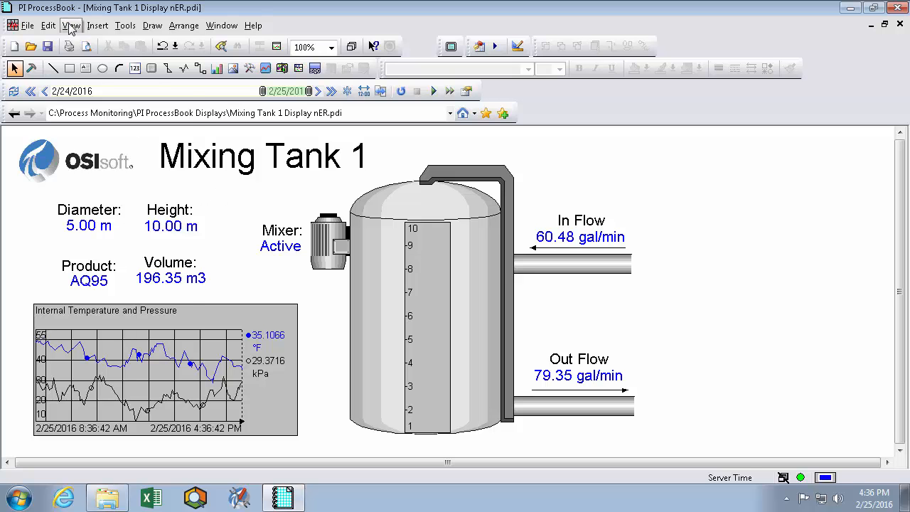
Step: Show the AF Browser element hierarchy and the AF Property attribute pane
{"action": "left_click", "coordinate": [71, 25]}
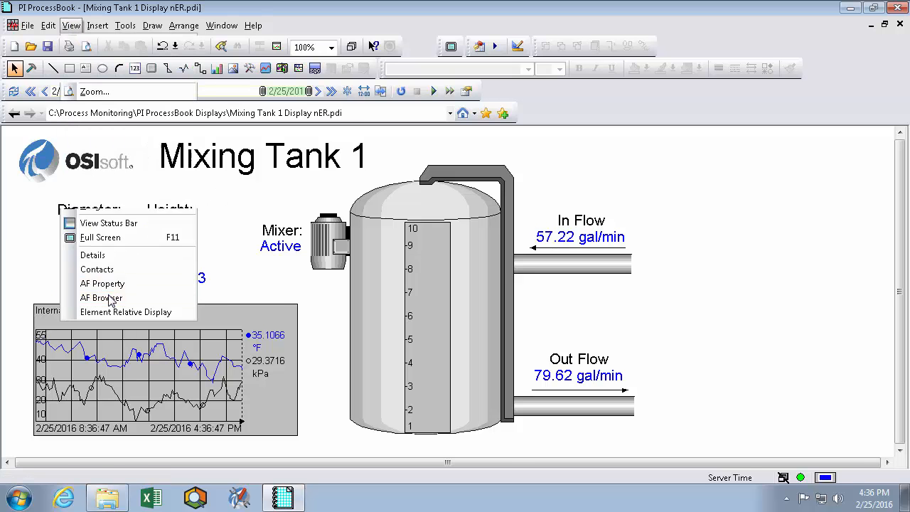
{"action": "left_click", "coordinate": [101, 297]}
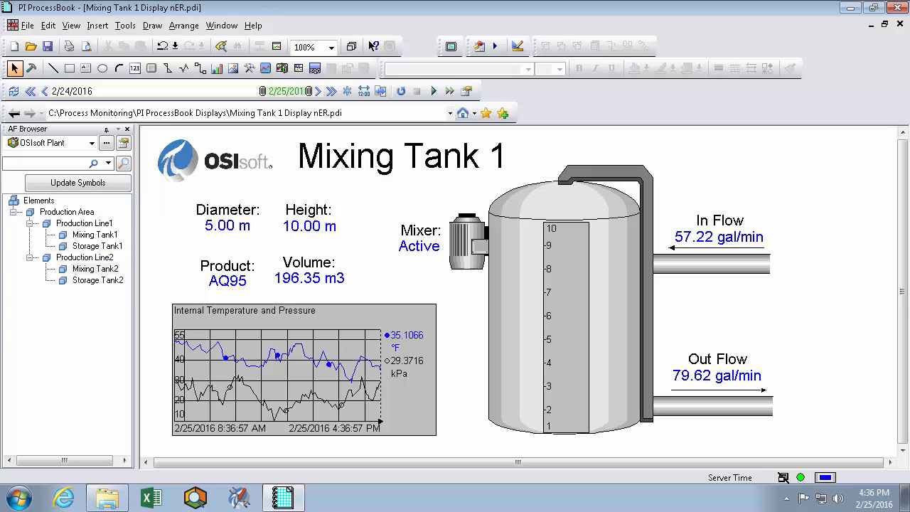
{"action": "left_click", "coordinate": [71, 26]}
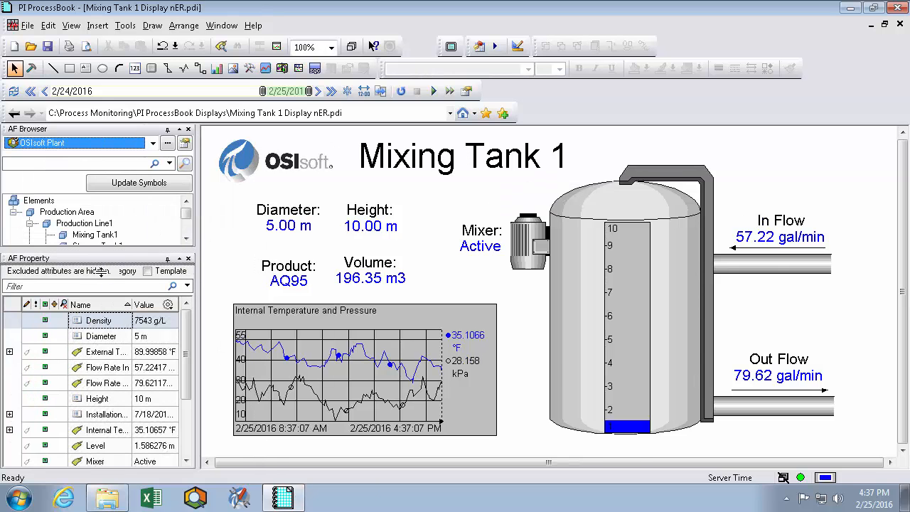
Step: Inspect the attributes of Mixing Tank1, Mixing Tank2 and Storage Tank2 in turn
{"action": "left_click", "coordinate": [94, 234]}
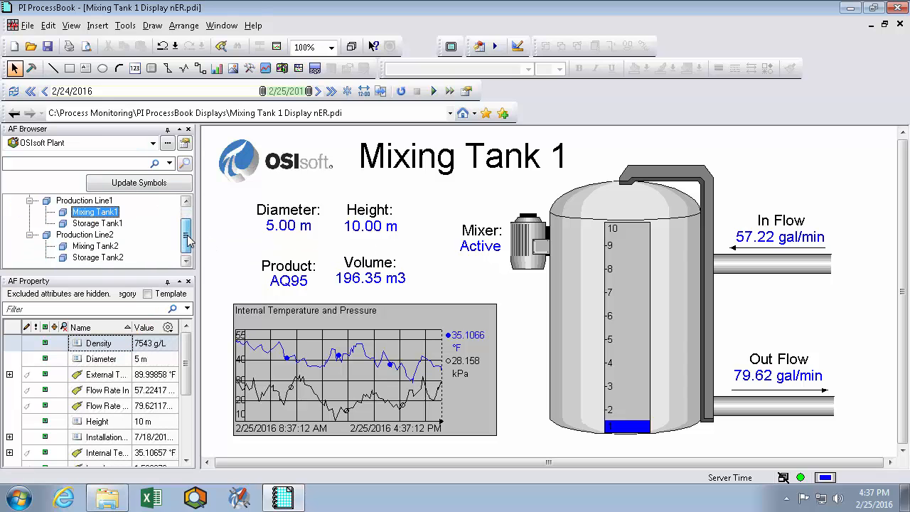
{"action": "left_click", "coordinate": [95, 245]}
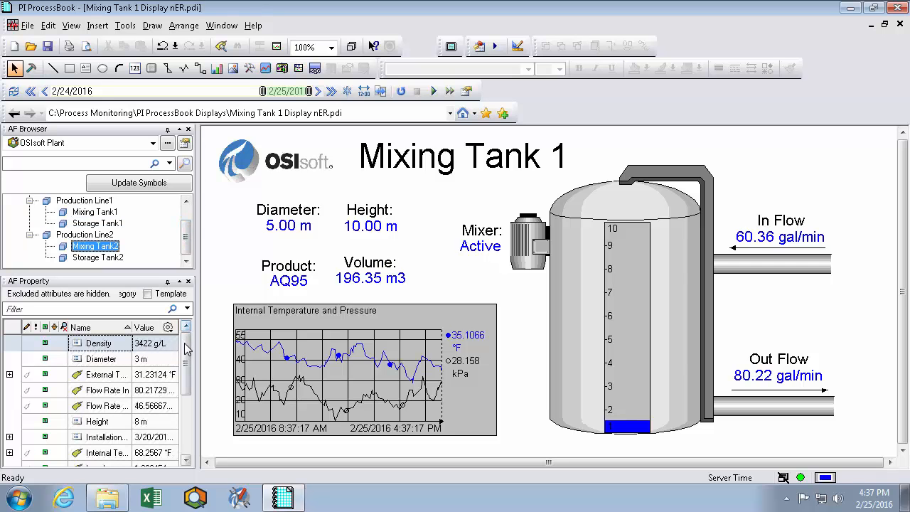
{"action": "scroll", "scroll_direction": "down", "scroll_amount": 3}
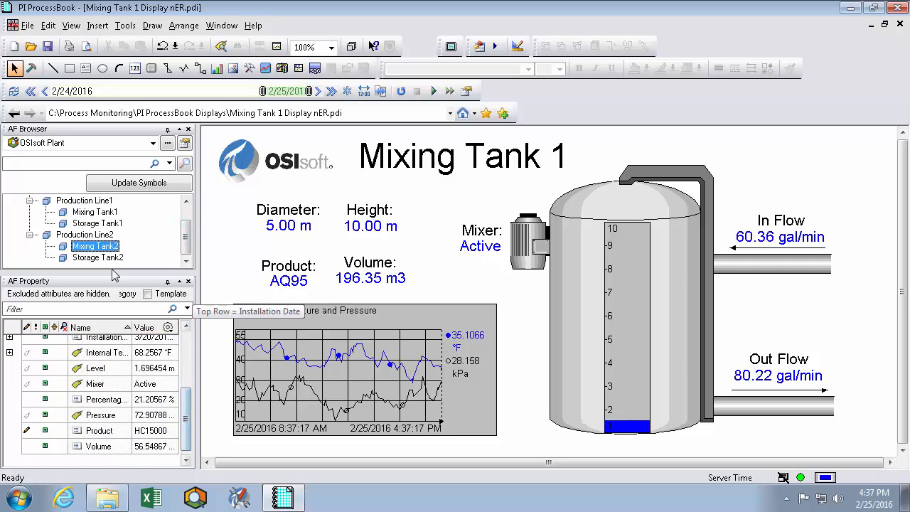
{"action": "left_click", "coordinate": [97, 256]}
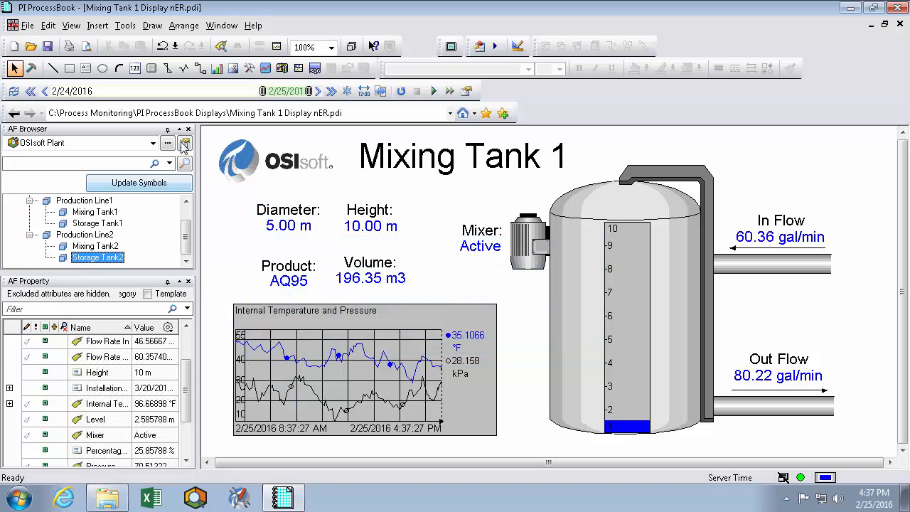
Step: Close both AF panes and show the Diameter value's Define Value data-source choices
{"action": "left_click", "coordinate": [185, 142]}
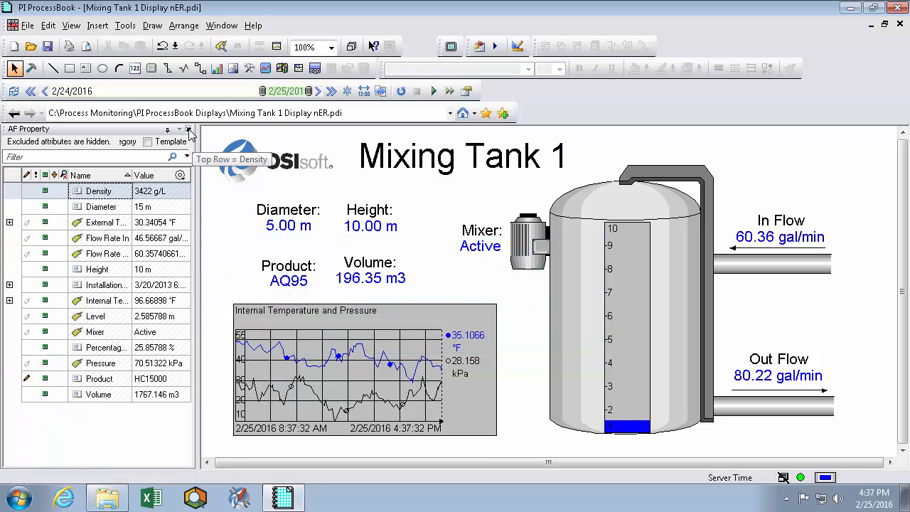
{"action": "left_click", "coordinate": [189, 129]}
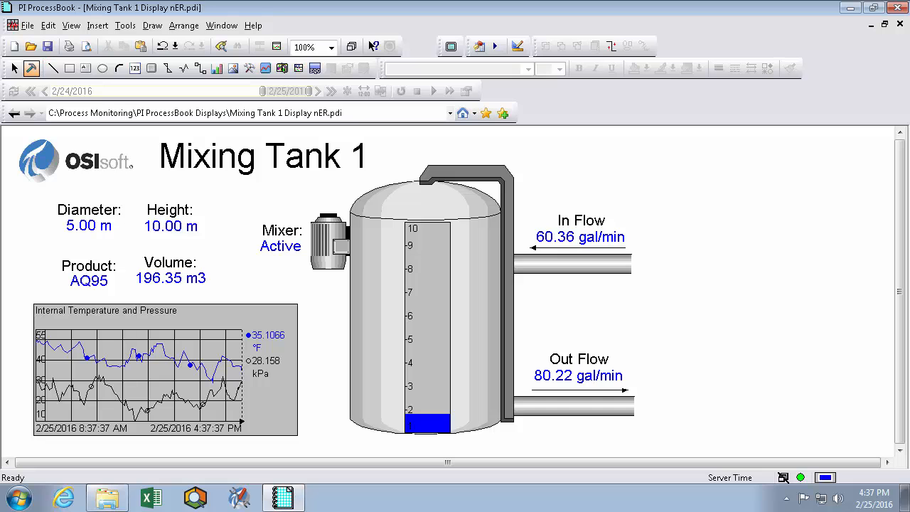
{"action": "left_click", "coordinate": [88, 224]}
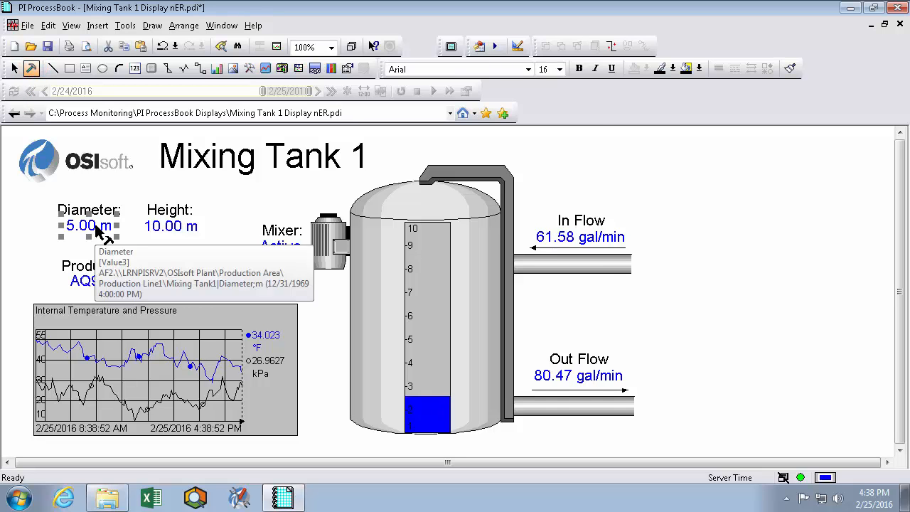
{"action": "double_click", "coordinate": [87, 225]}
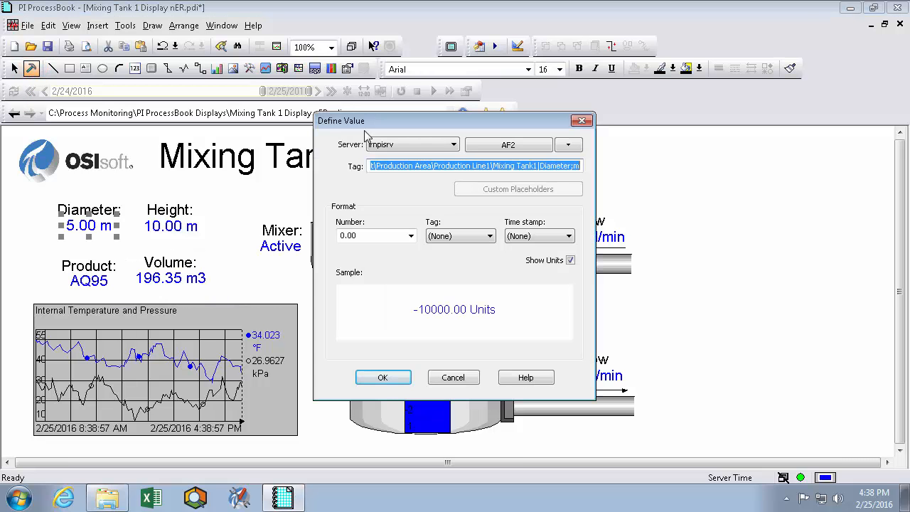
{"action": "mouse_move", "coordinate": [553, 162]}
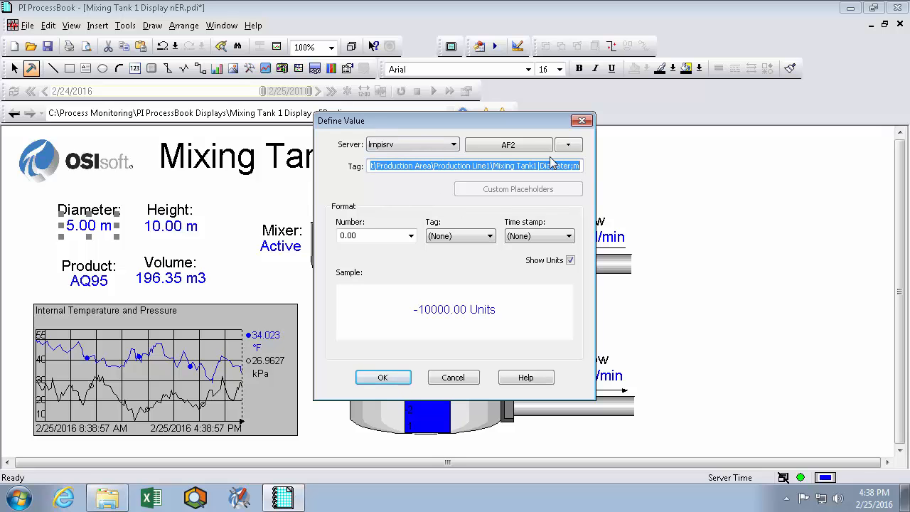
{"action": "left_click", "coordinate": [569, 145]}
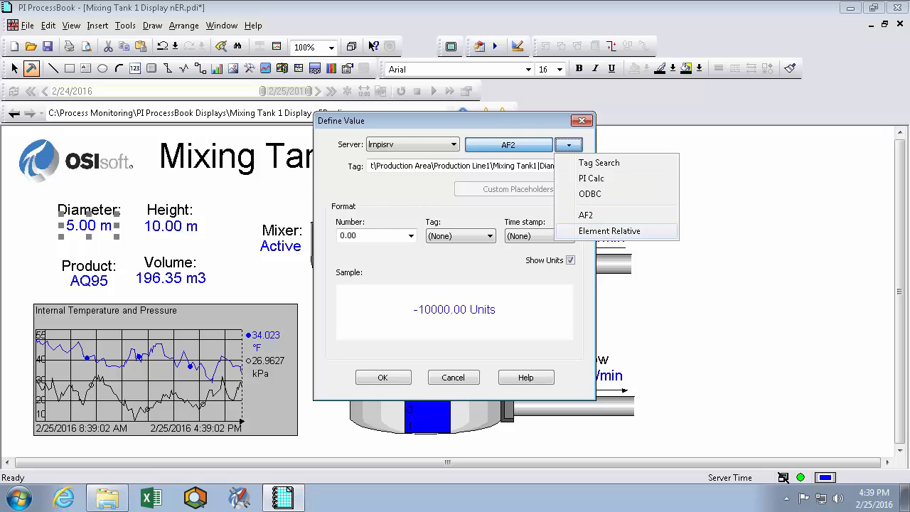
Step: Make Diameter element-relative and accept the four tanks found by the Generic Tank Template search
{"action": "left_click", "coordinate": [609, 231]}
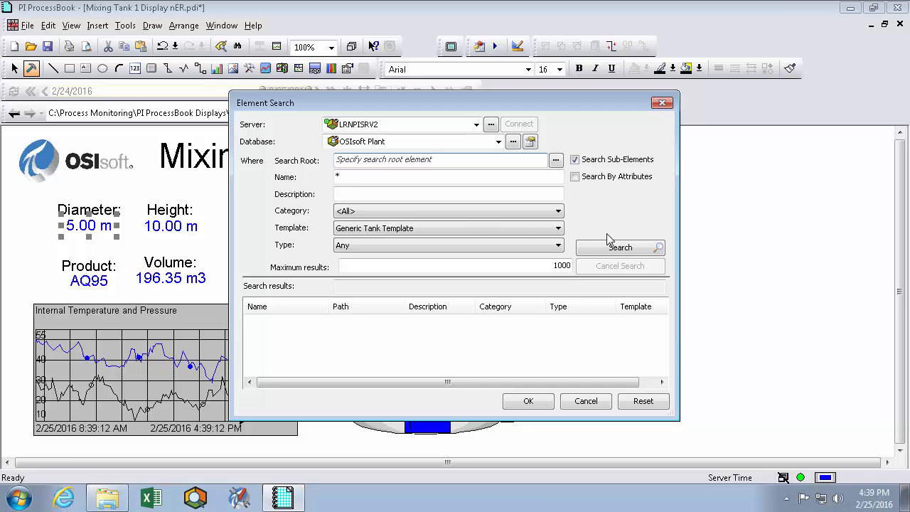
{"action": "mouse_move", "coordinate": [521, 236]}
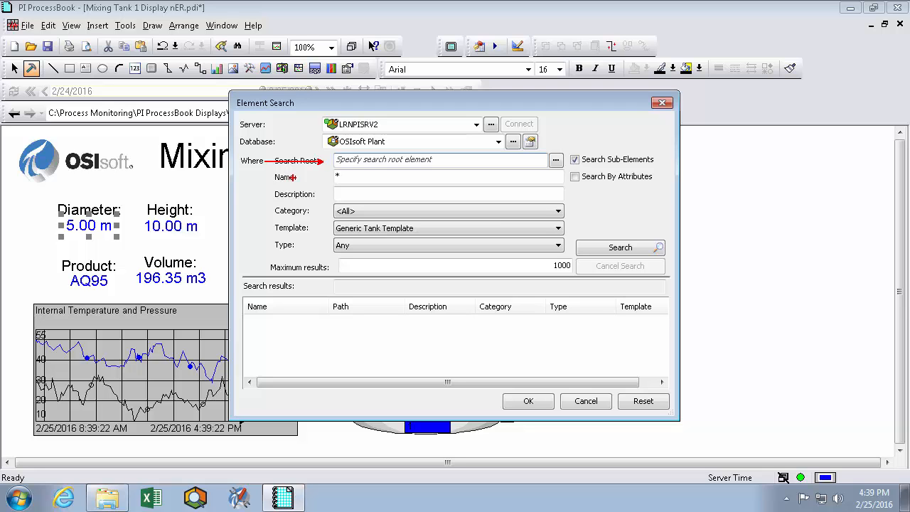
{"action": "left_click", "coordinate": [554, 159]}
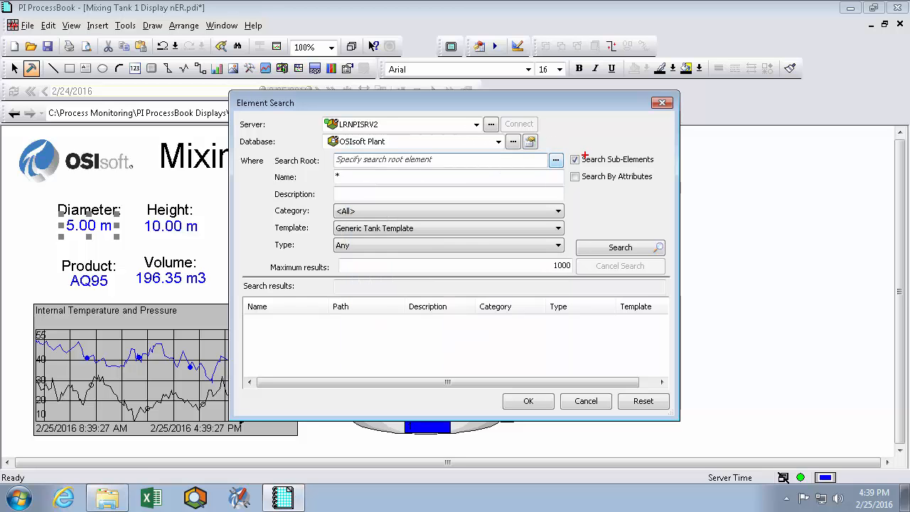
{"action": "mouse_move", "coordinate": [501, 176]}
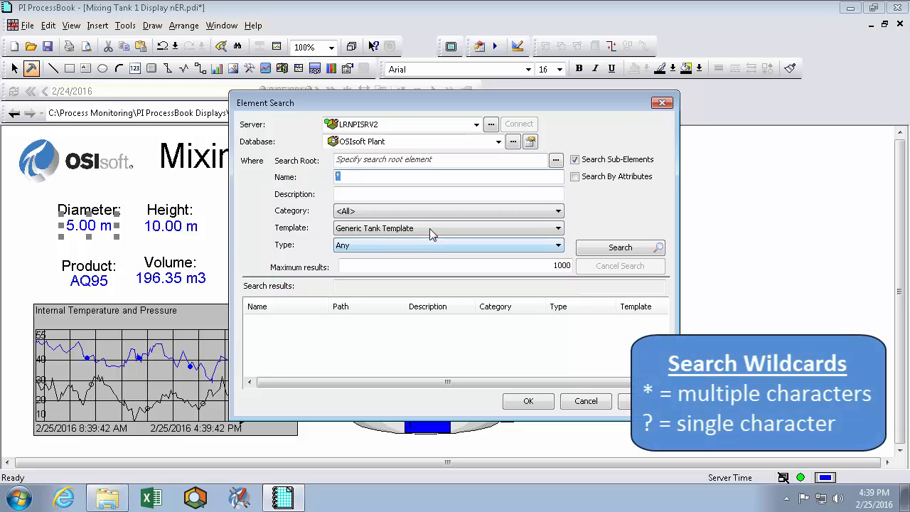
{"action": "left_click", "coordinate": [557, 228]}
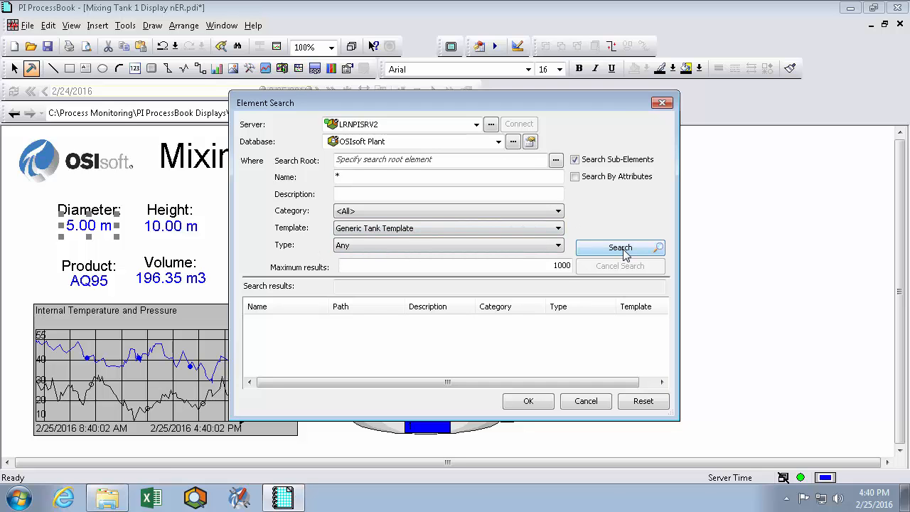
{"action": "left_click", "coordinate": [620, 248]}
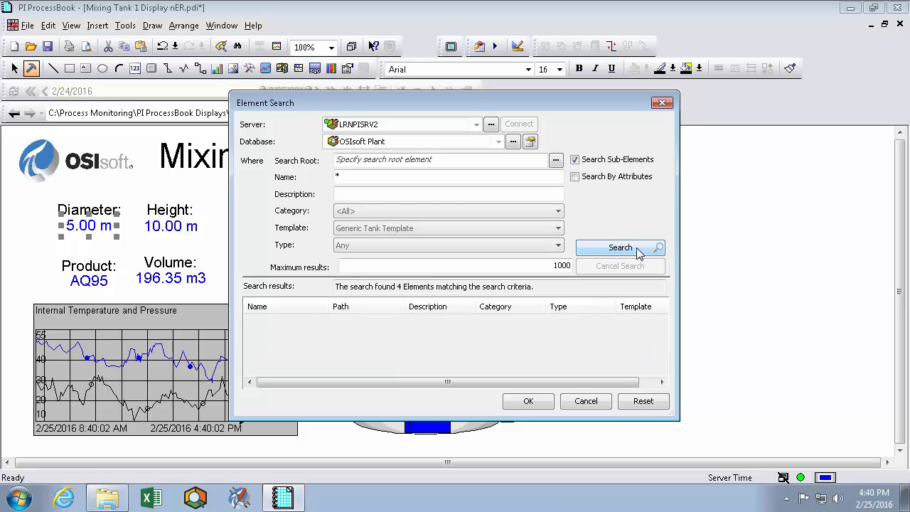
{"action": "left_click", "coordinate": [621, 247]}
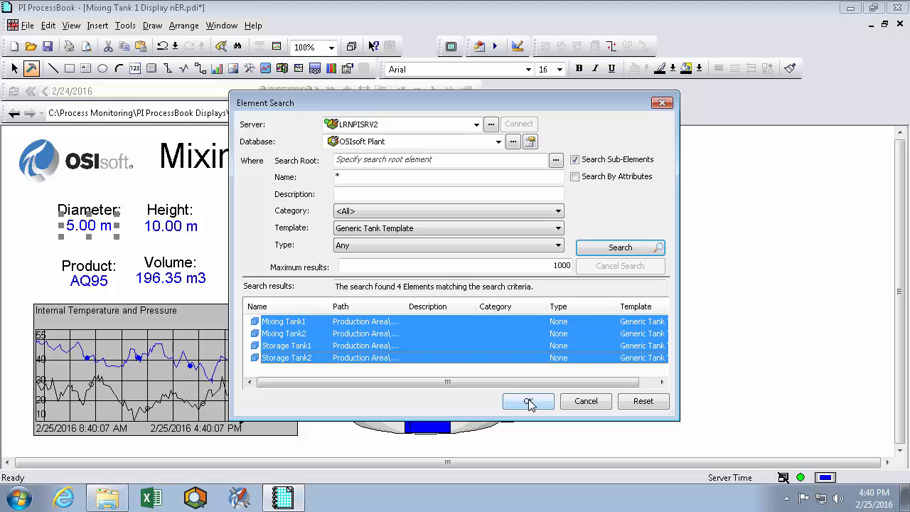
{"action": "left_click", "coordinate": [528, 401]}
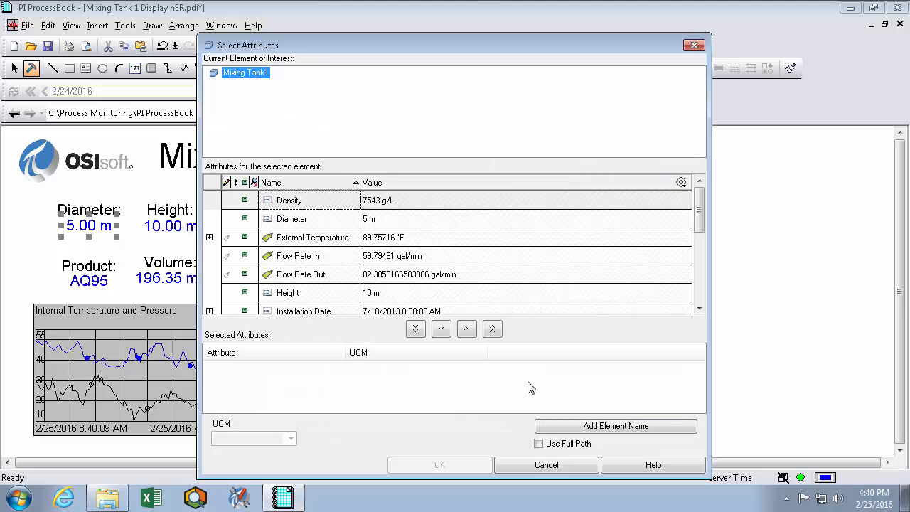
{"action": "mouse_move", "coordinate": [424, 128]}
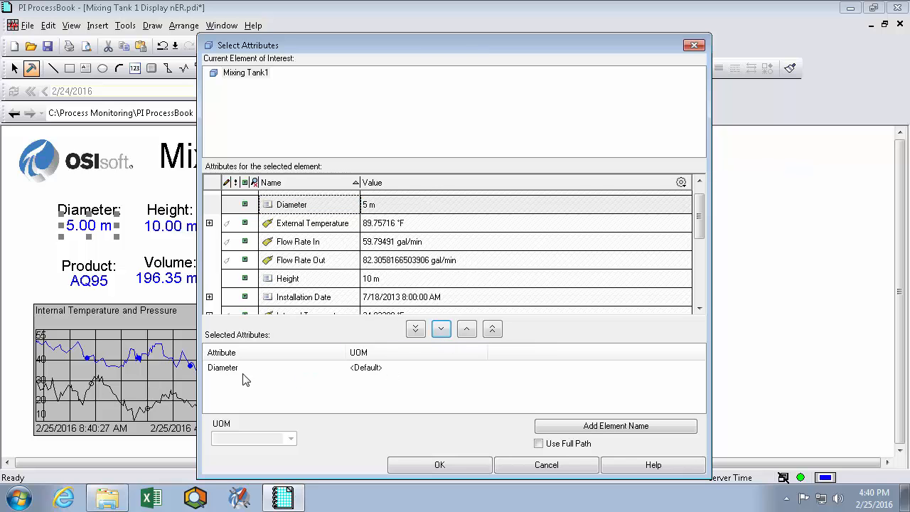
Step: Assign the Diameter attribute as the value's source and confirm
{"action": "left_click", "coordinate": [440, 464]}
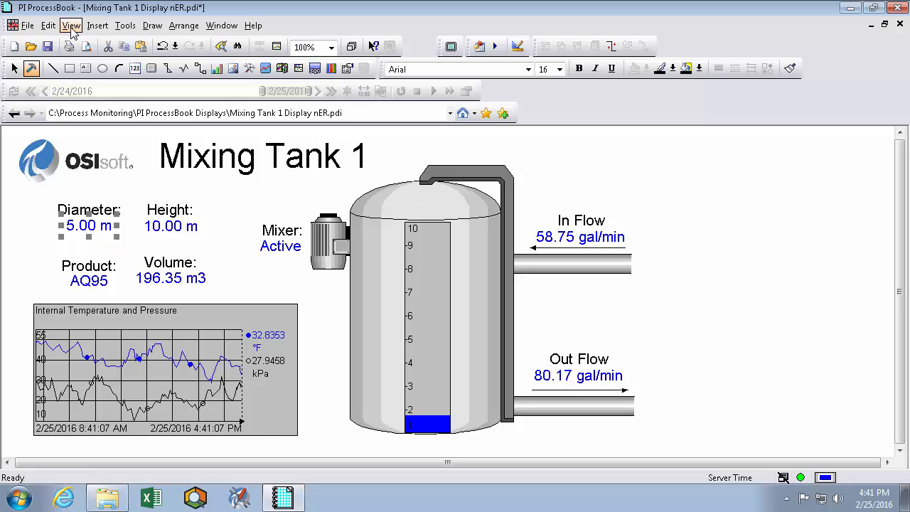
Step: Show the Element Relative Display pane listing the four tanks
{"action": "left_click", "coordinate": [71, 26]}
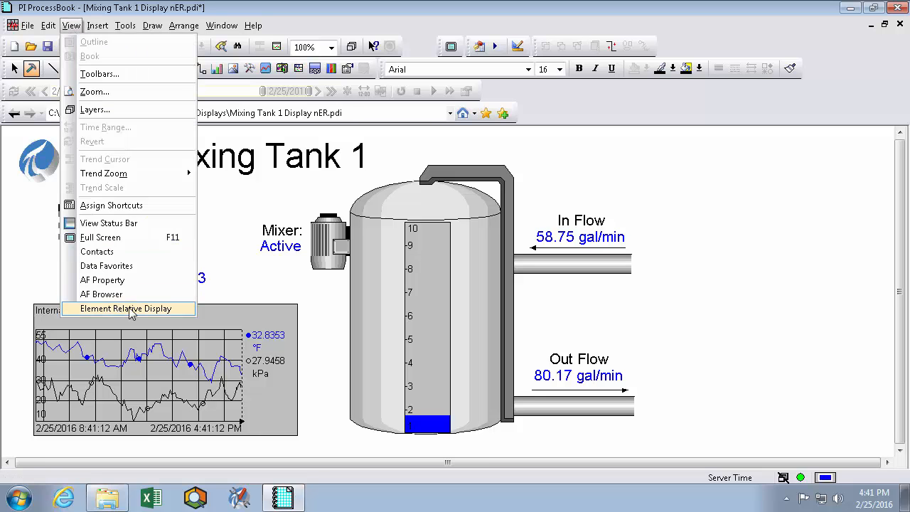
{"action": "left_click", "coordinate": [128, 307]}
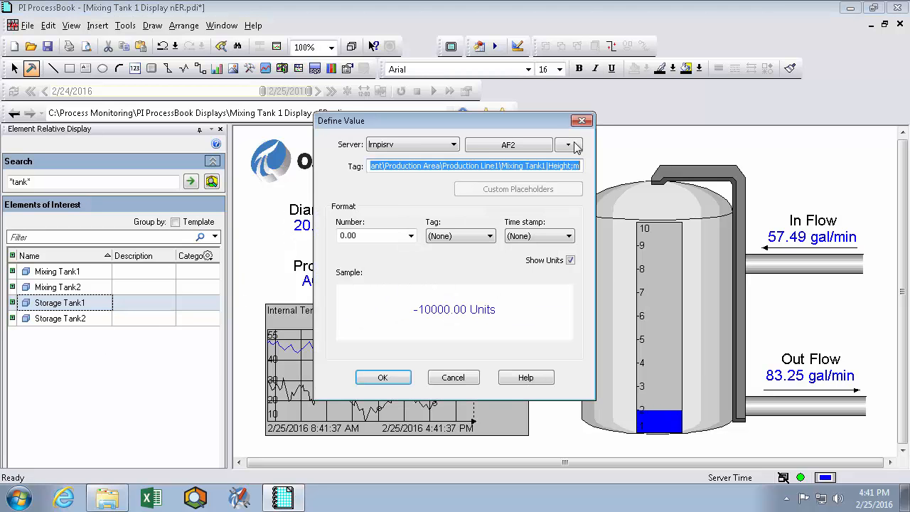
Step: Switch the Height value to an element-relative data source
{"action": "left_click", "coordinate": [569, 145]}
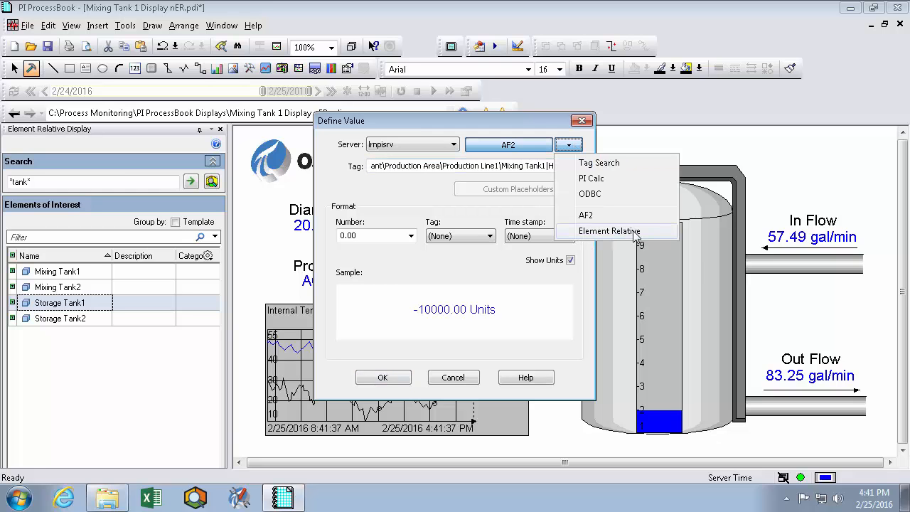
{"action": "left_click", "coordinate": [609, 230]}
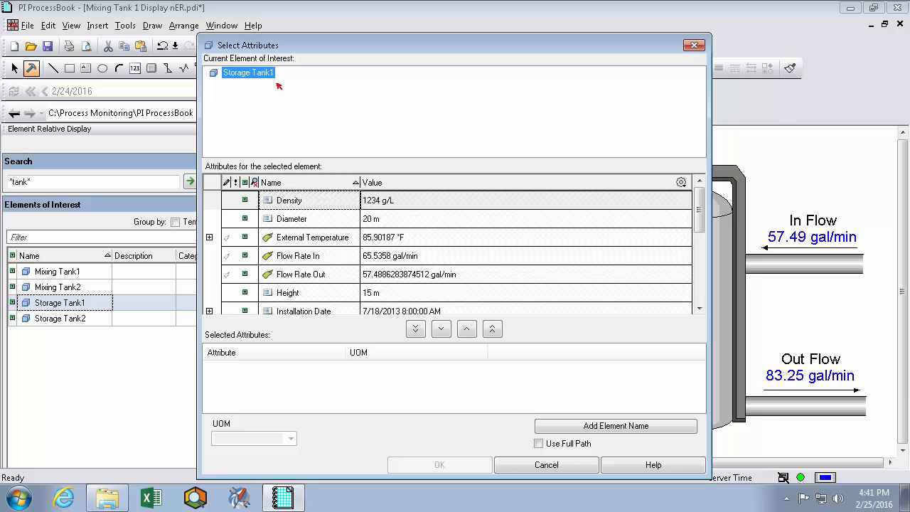
{"action": "mouse_move", "coordinate": [296, 106]}
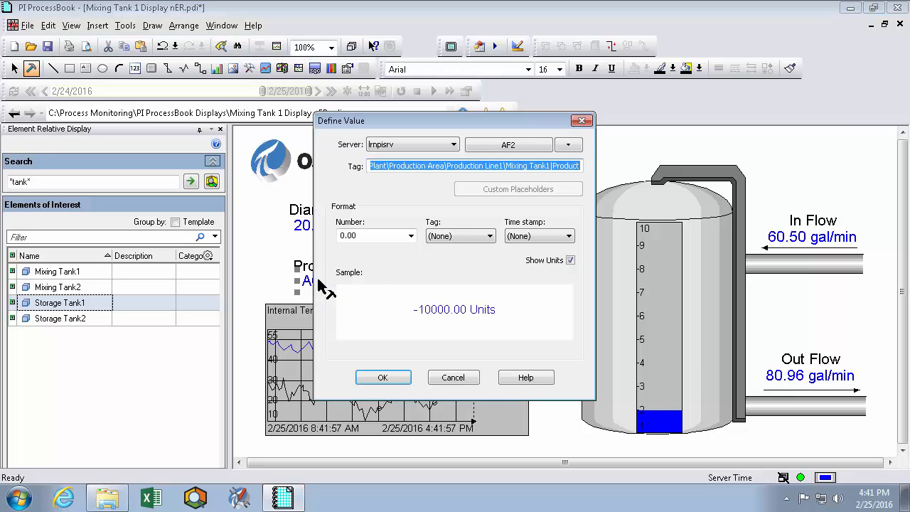
Step: Make the Product value read the selected tank's Product attribute
{"action": "left_click", "coordinate": [568, 146]}
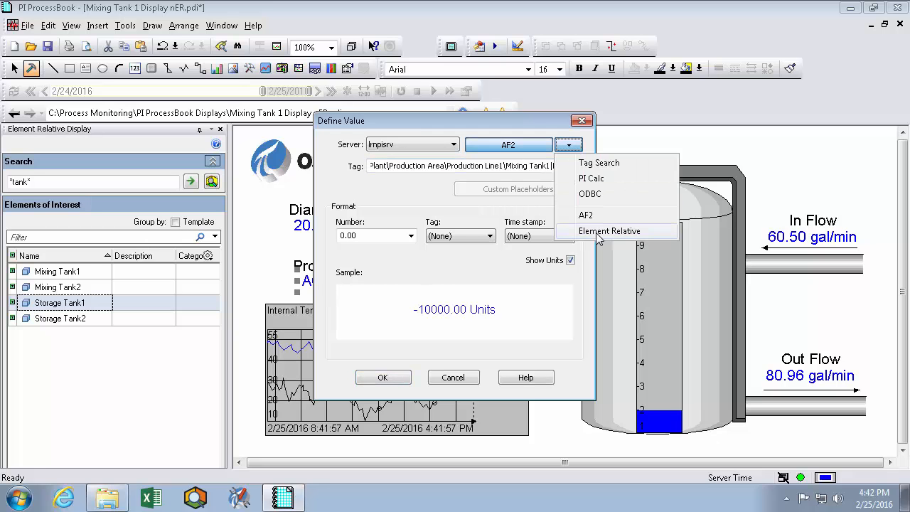
{"action": "left_click", "coordinate": [609, 230]}
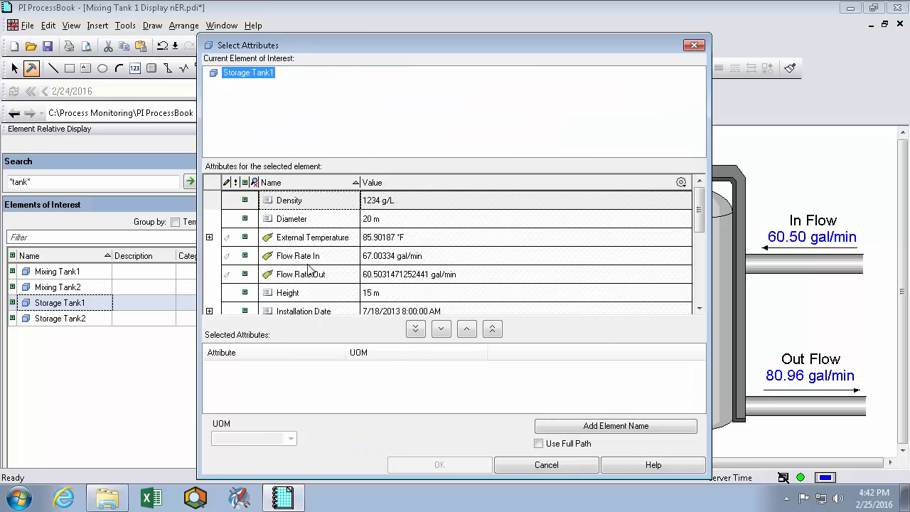
{"action": "scroll", "scroll_direction": "down", "scroll_amount": 3}
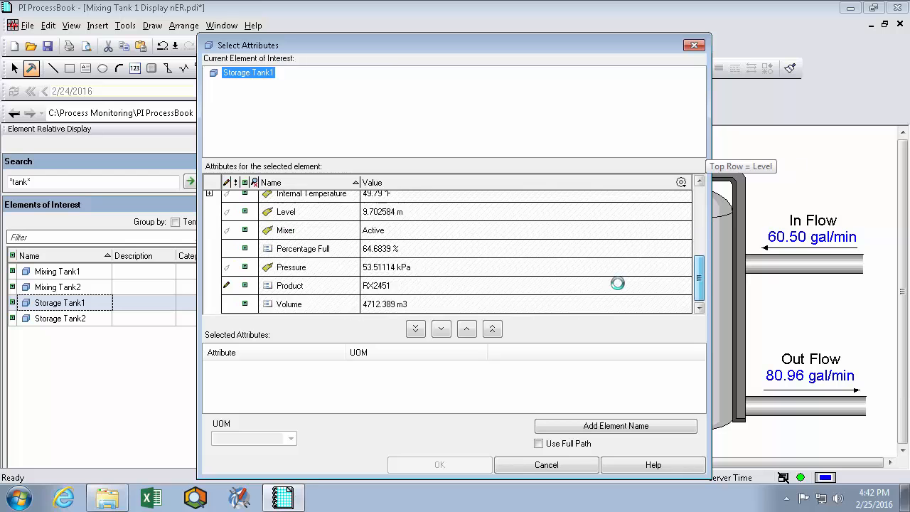
{"action": "left_click", "coordinate": [441, 328]}
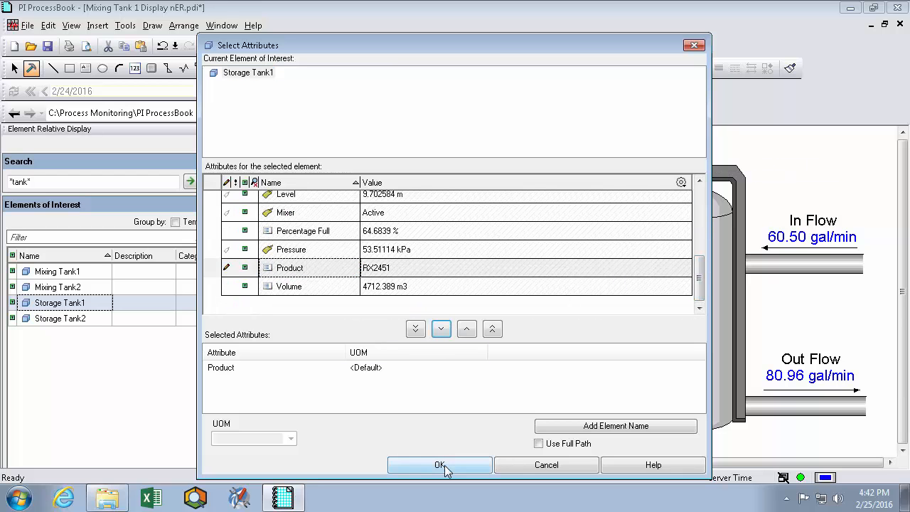
{"action": "left_click", "coordinate": [440, 464]}
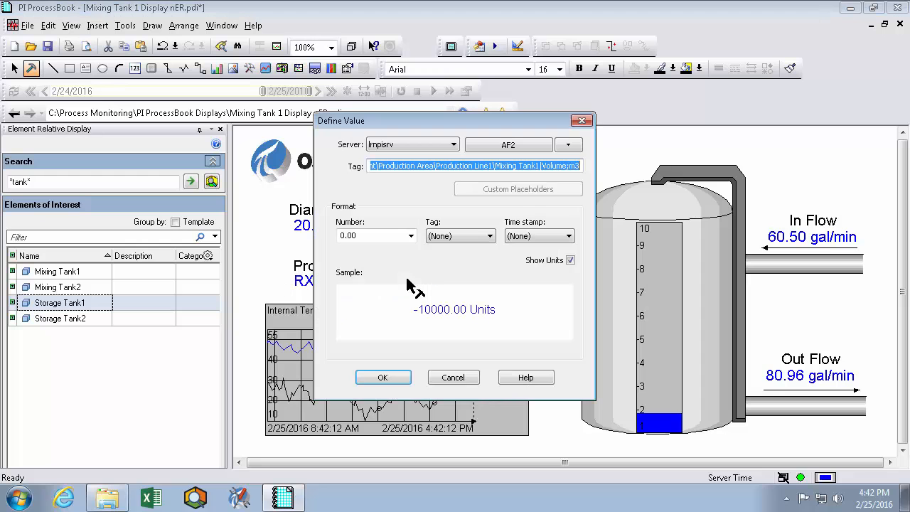
Step: Set the Volume, Mixer and Out Flow values to element-relative tags E.Volume, E.Mixer and E.Flow
{"action": "type", "text": "E."}
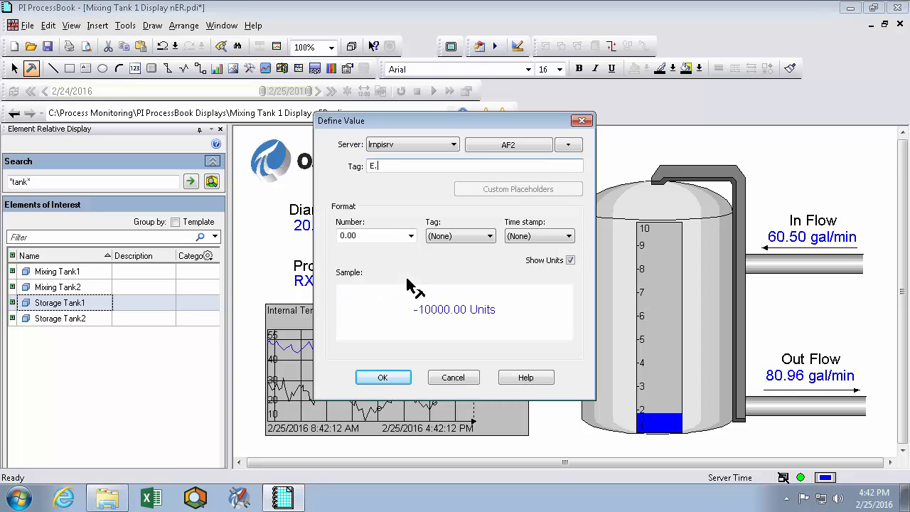
{"action": "type", "text": "Volume"}
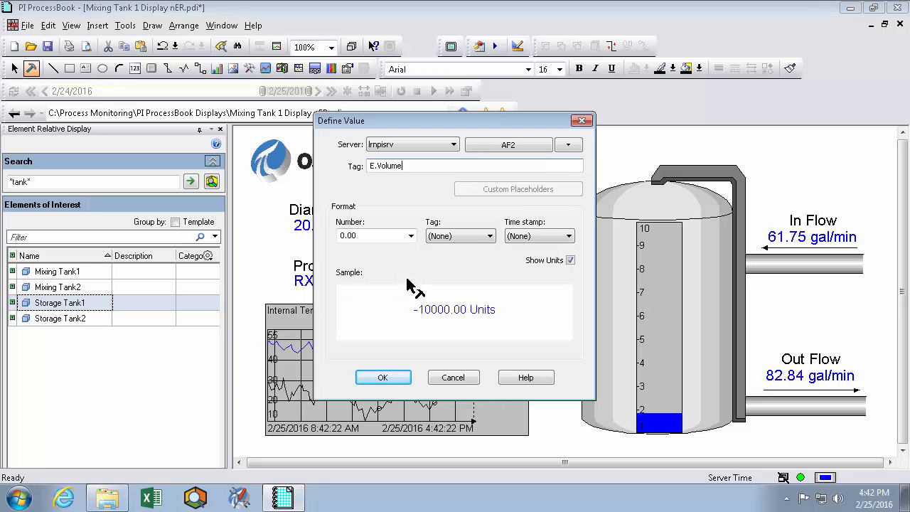
{"action": "left_click", "coordinate": [382, 377]}
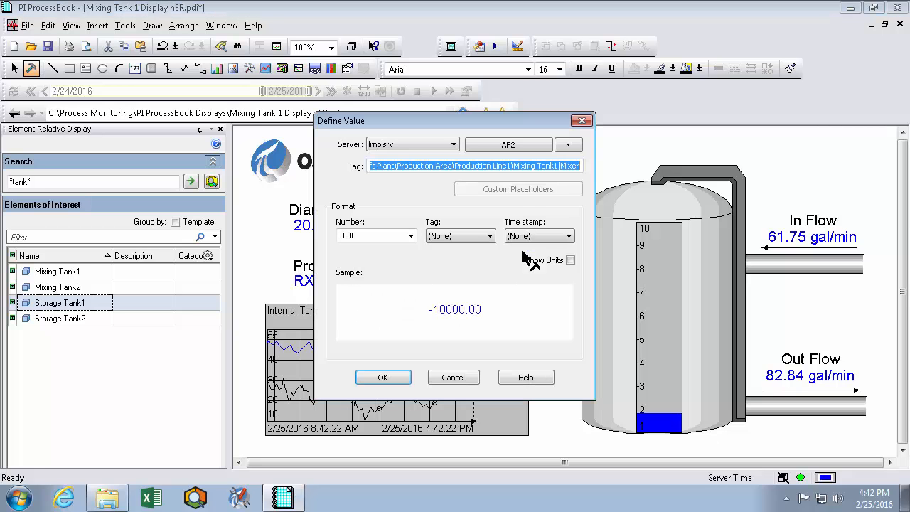
{"action": "type", "text": "E.Mixer"}
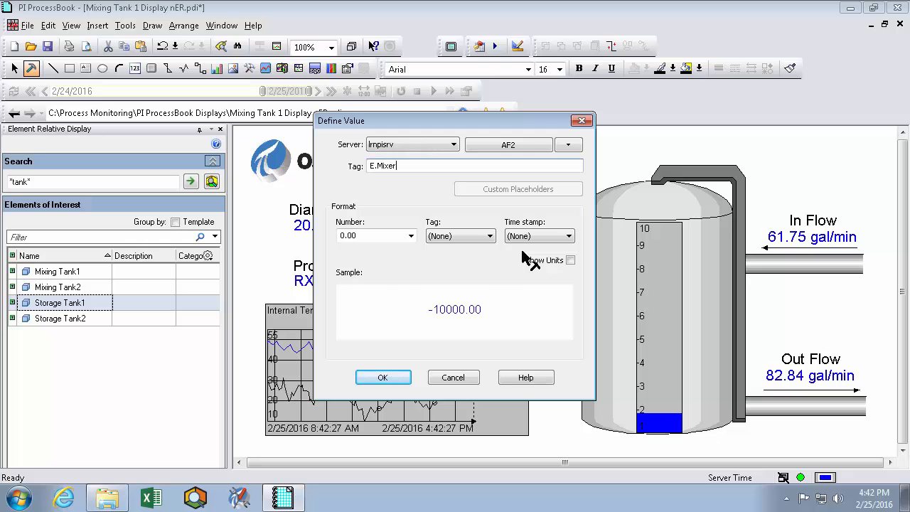
{"action": "left_click", "coordinate": [383, 377]}
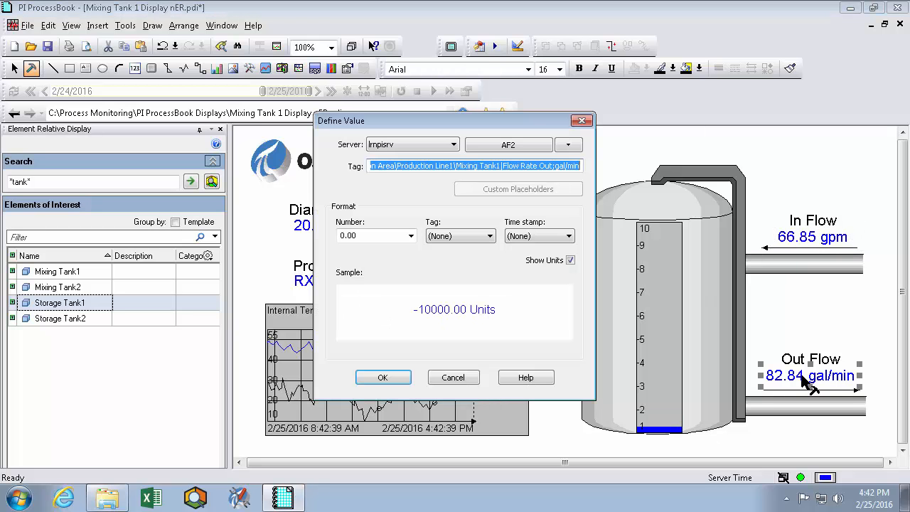
{"action": "type", "text": "E.Flow"}
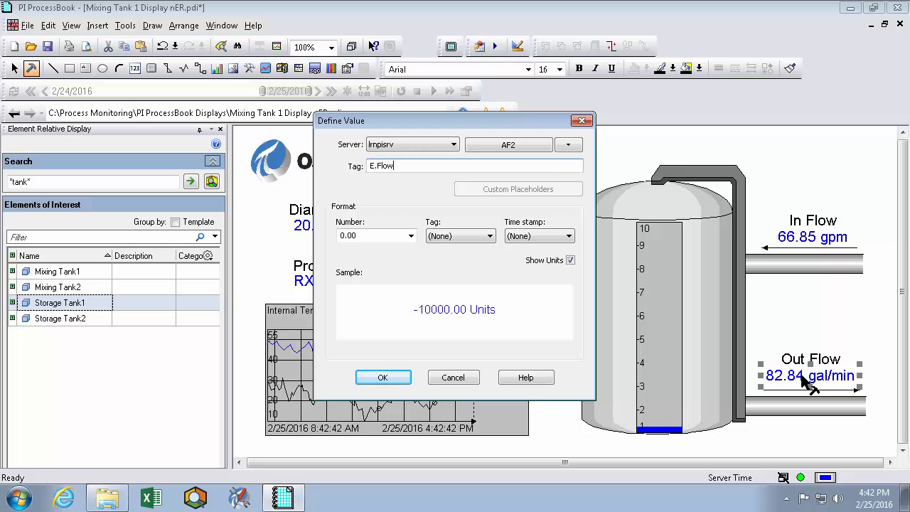
{"action": "left_click", "coordinate": [383, 377]}
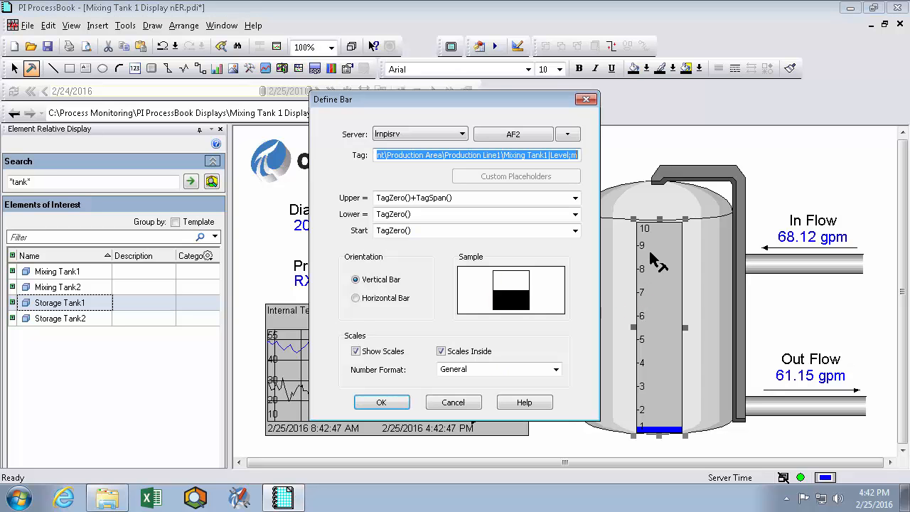
Step: Make the level bar element-relative on the Level attribute and apply the definition
{"action": "left_click", "coordinate": [567, 134]}
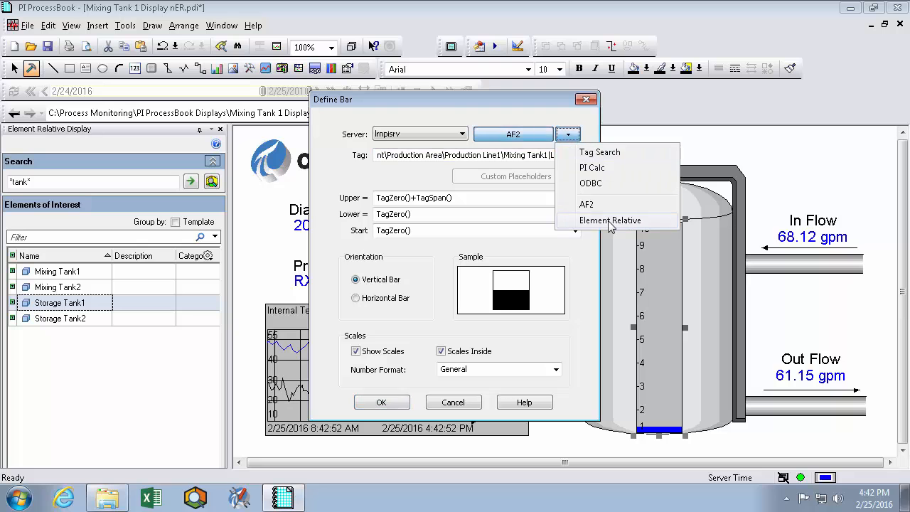
{"action": "left_click", "coordinate": [610, 219]}
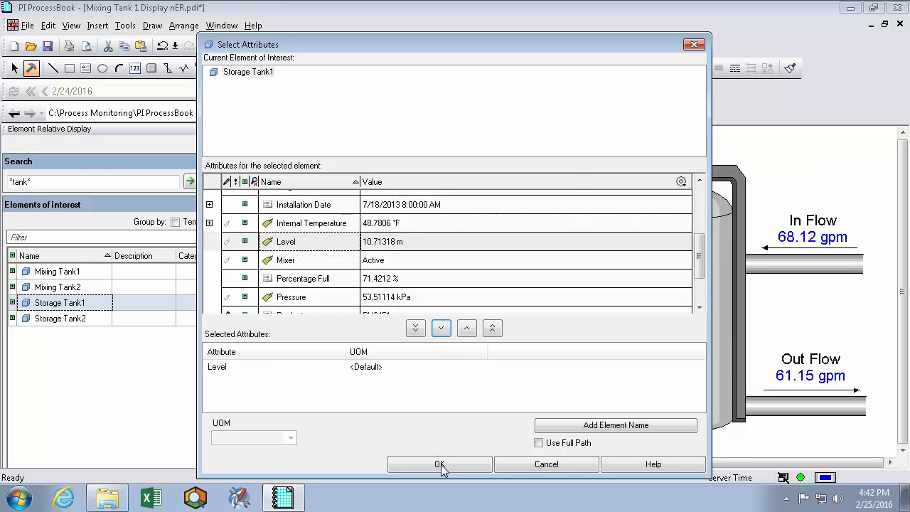
{"action": "left_click", "coordinate": [440, 463]}
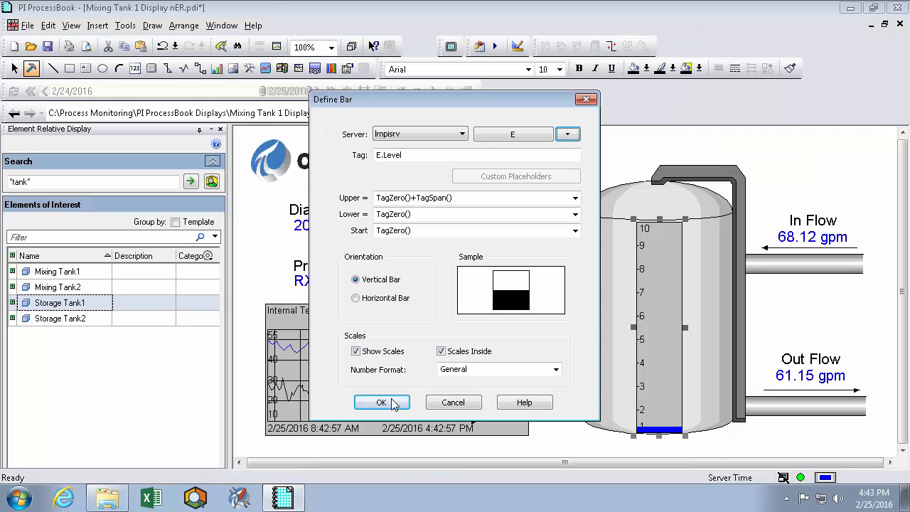
{"action": "left_click", "coordinate": [381, 401]}
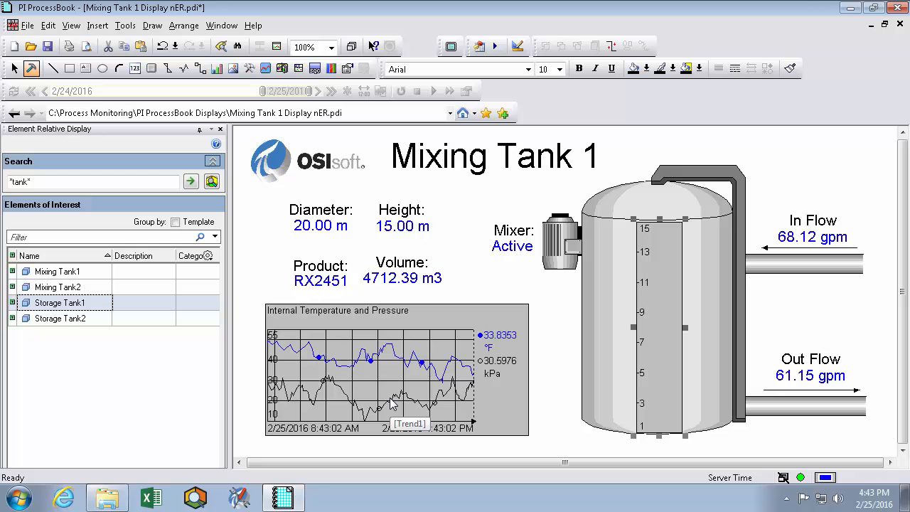
{"action": "mouse_move", "coordinate": [483, 330]}
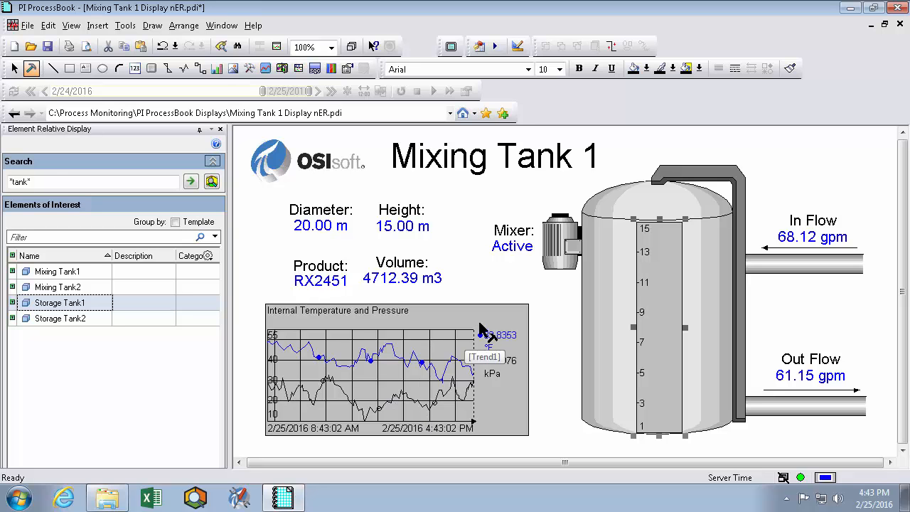
Step: Redefine the trend as element-relative, plotting the Pressure and Internal Temperature attributes
{"action": "double_click", "coordinate": [396, 370]}
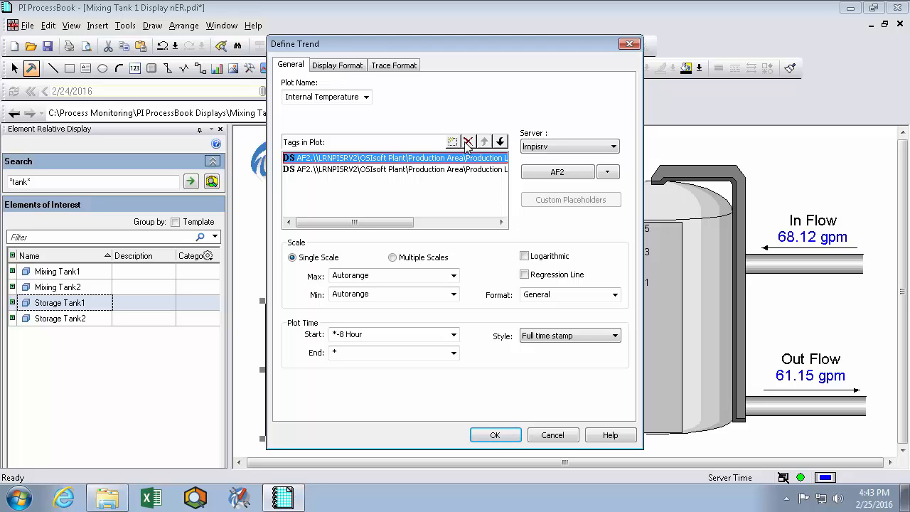
{"action": "left_click", "coordinate": [609, 171]}
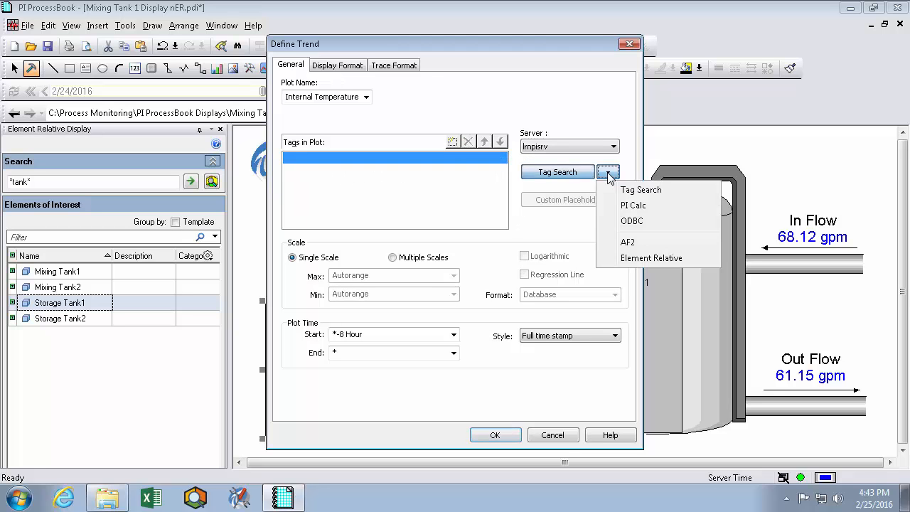
{"action": "mouse_move", "coordinate": [652, 258]}
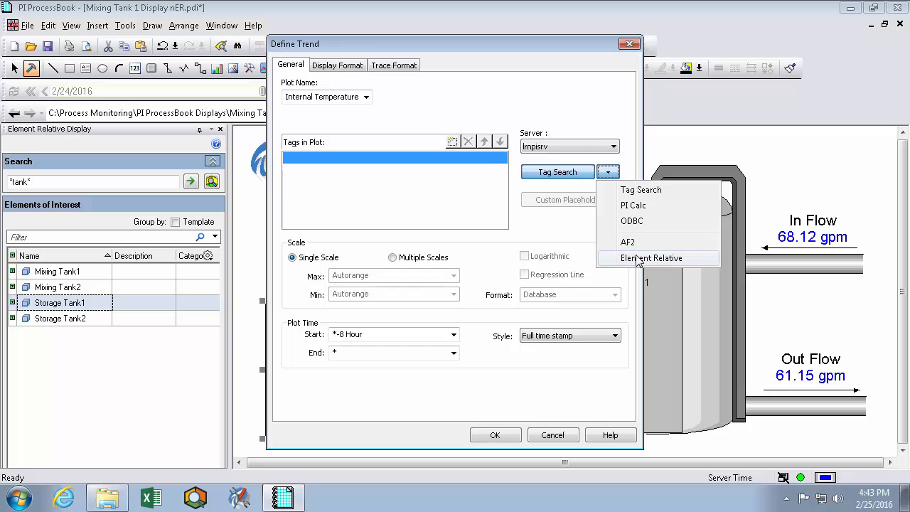
{"action": "left_click", "coordinate": [651, 259]}
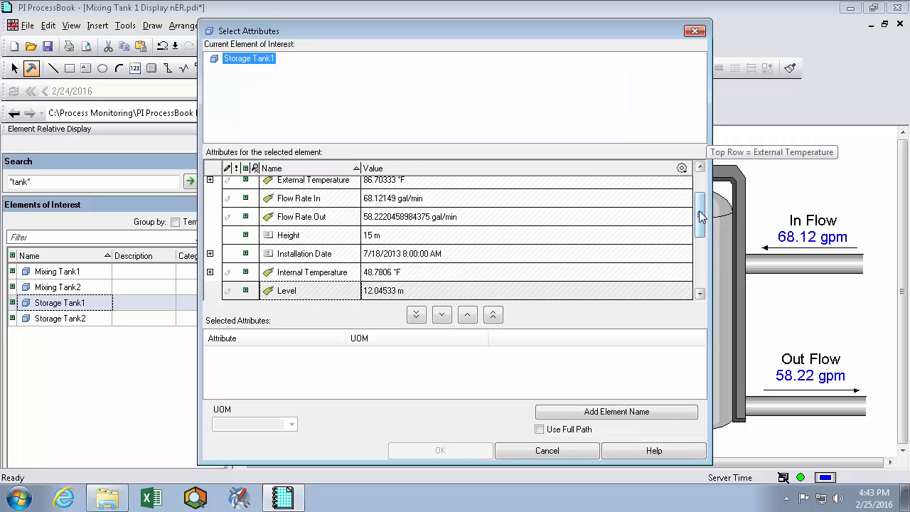
{"action": "scroll", "scroll_direction": "down", "scroll_amount": 3}
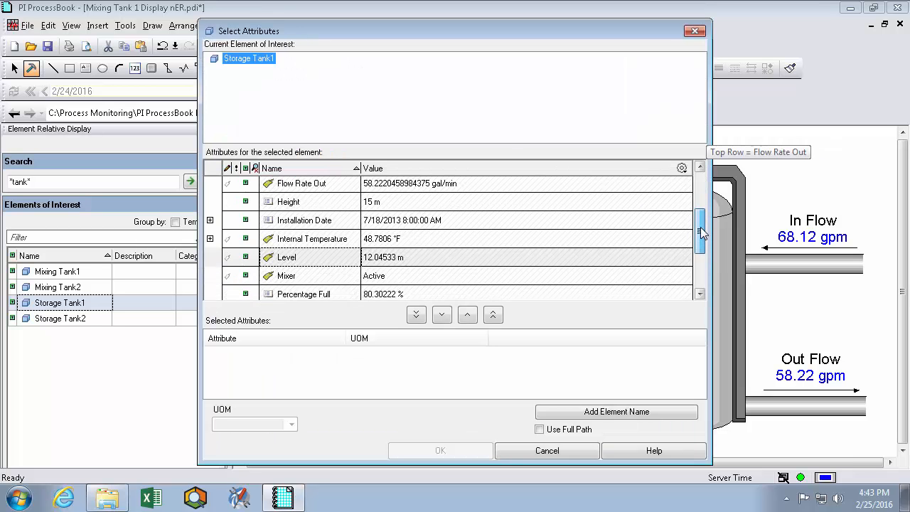
{"action": "scroll", "scroll_direction": "down", "scroll_amount": 3}
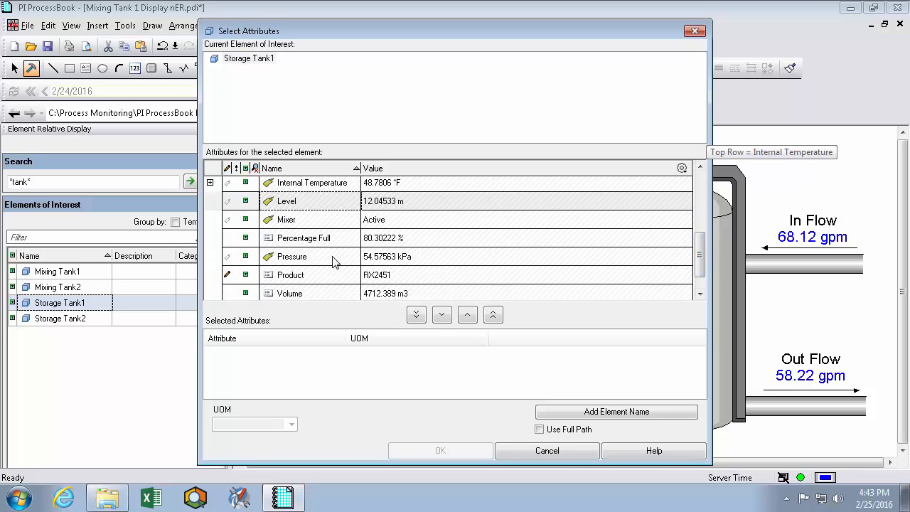
{"action": "left_click", "coordinate": [441, 315]}
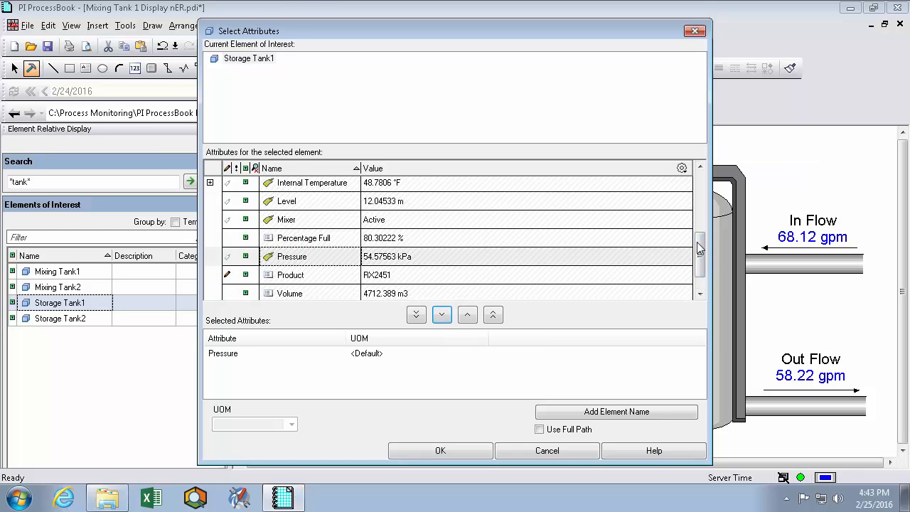
{"action": "scroll", "scroll_direction": "up", "scroll_amount": 3}
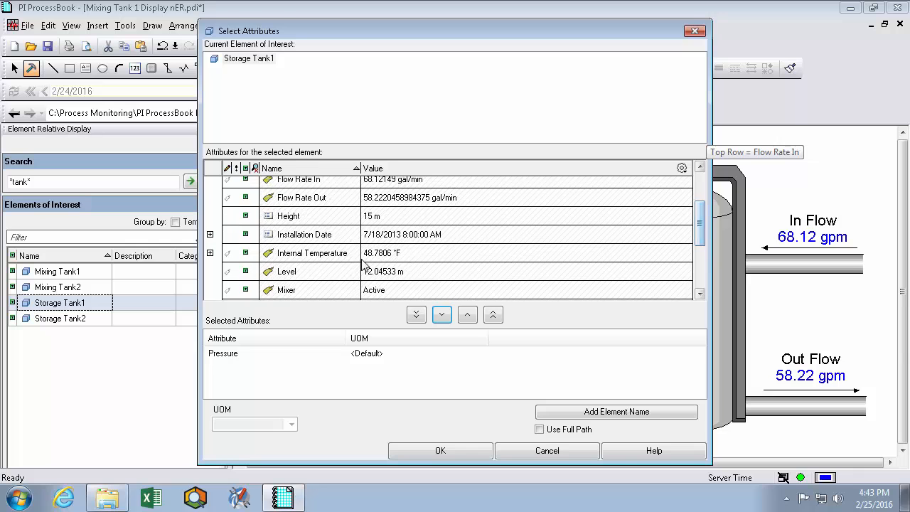
{"action": "left_click", "coordinate": [311, 254]}
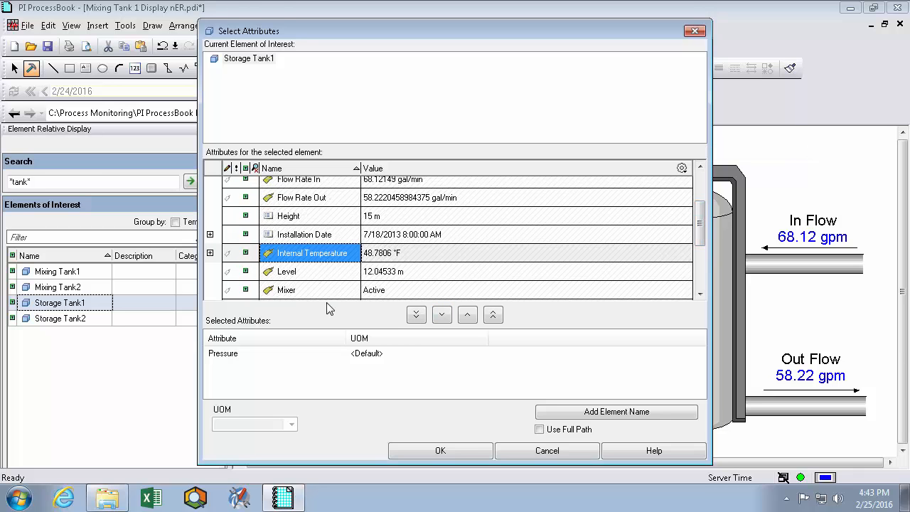
{"action": "mouse_move", "coordinate": [381, 316]}
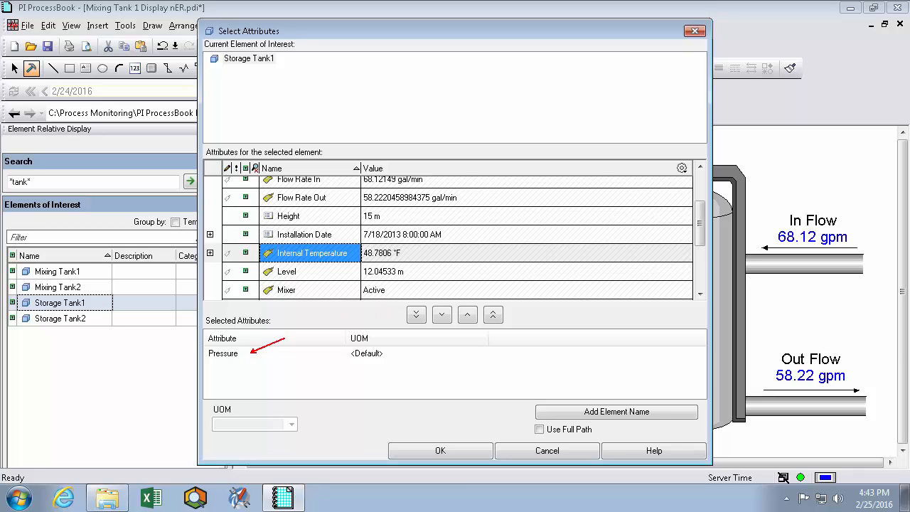
{"action": "mouse_move", "coordinate": [441, 315]}
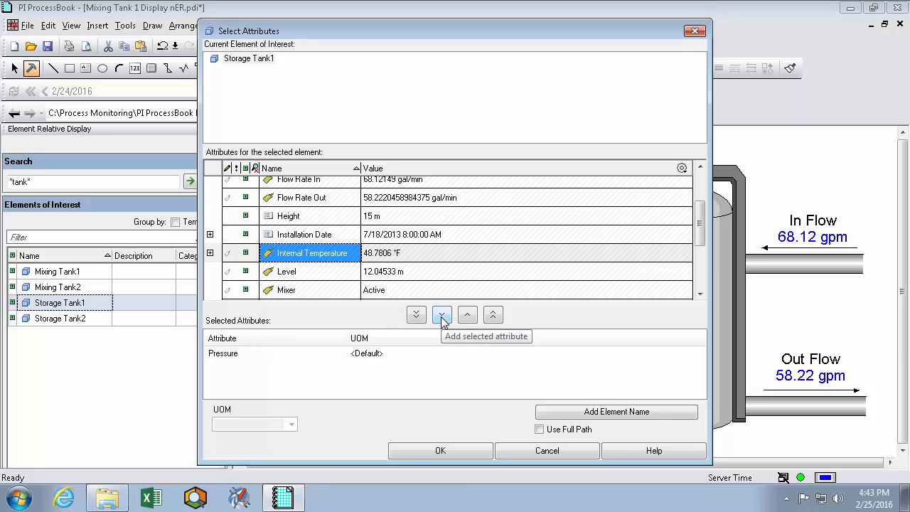
{"action": "left_click", "coordinate": [441, 314]}
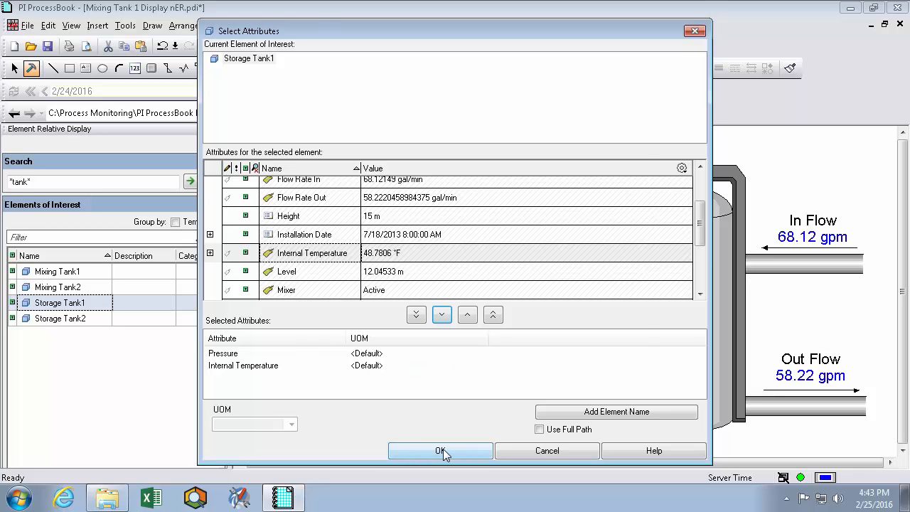
{"action": "left_click", "coordinate": [439, 449]}
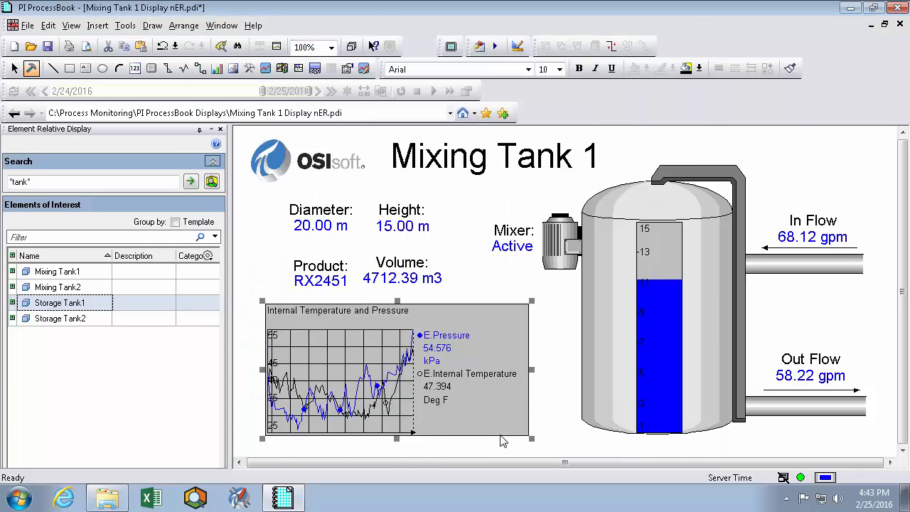
Step: Select Mixing Tank1, Mixing Tank2 and the next tank to confirm the trend follows the selection
{"action": "left_click", "coordinate": [56, 270]}
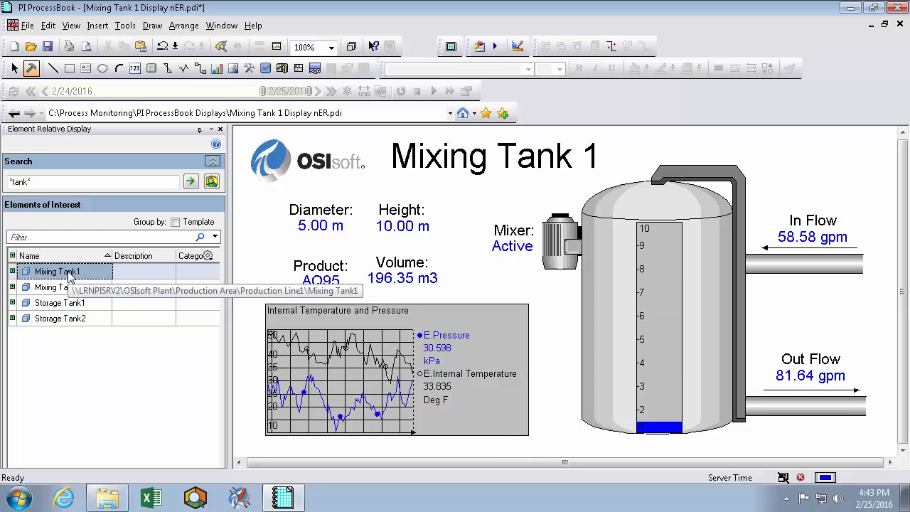
{"action": "left_click", "coordinate": [57, 288]}
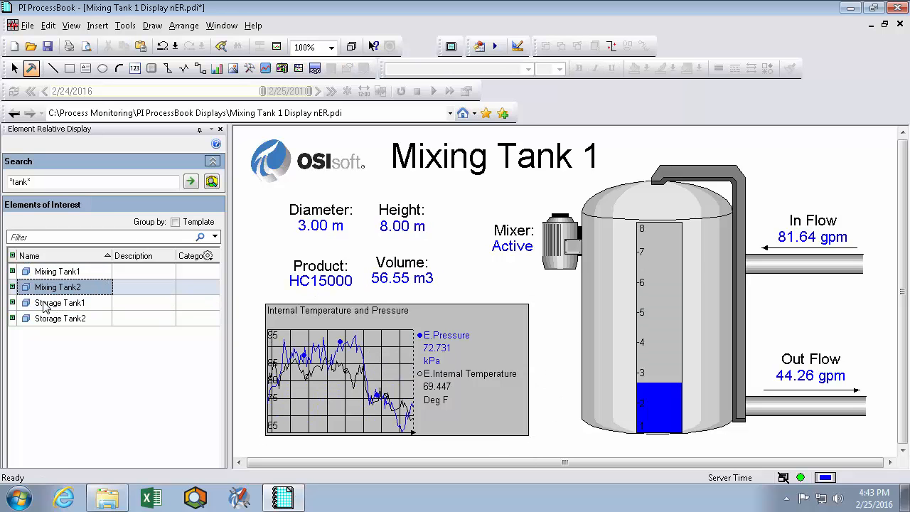
{"action": "left_click", "coordinate": [59, 302]}
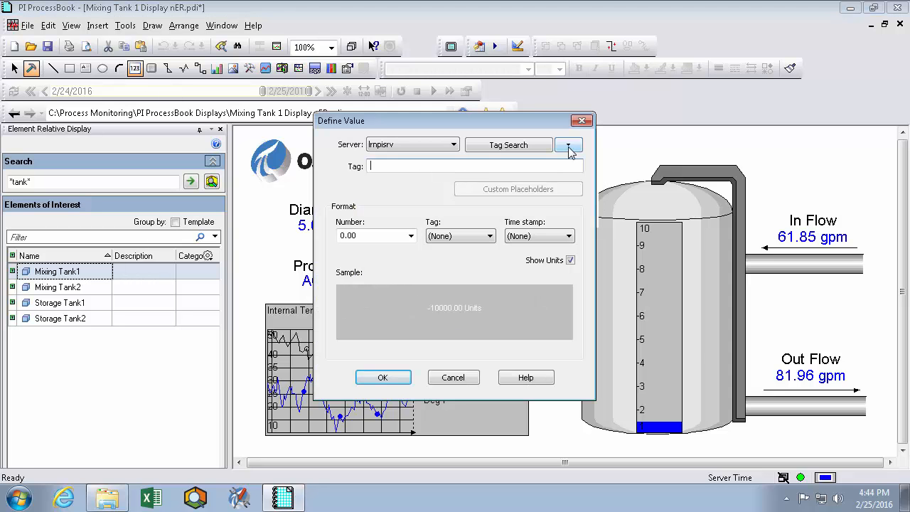
Step: Define the new value as element-relative E.ElementName and place it on the display
{"action": "left_click", "coordinate": [569, 145]}
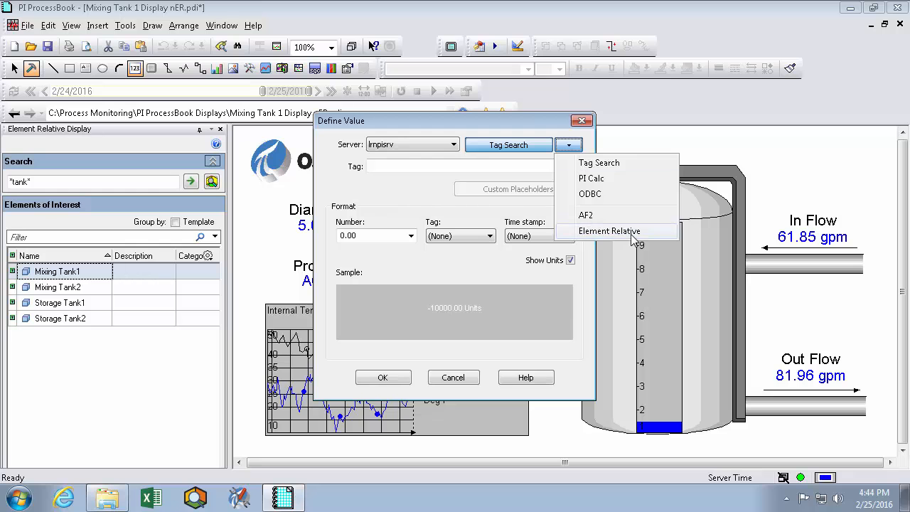
{"action": "left_click", "coordinate": [609, 231]}
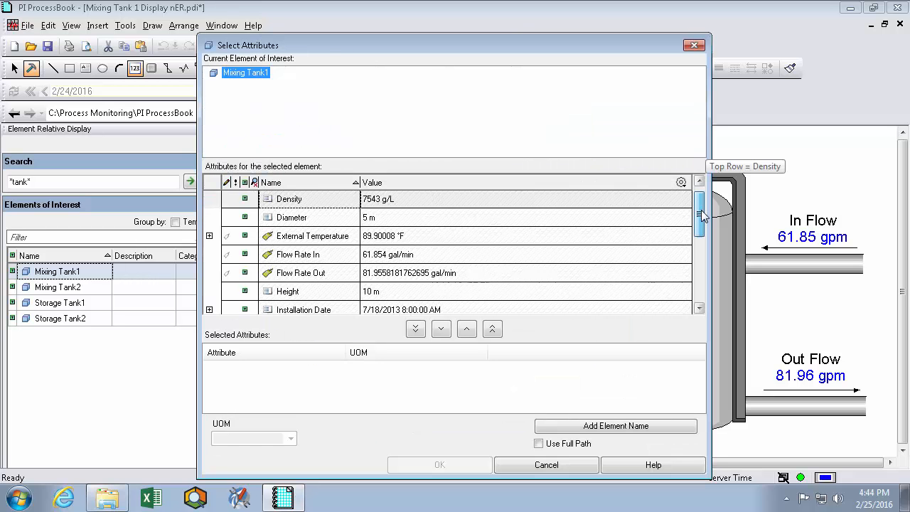
{"action": "scroll", "scroll_direction": "down", "scroll_amount": 3}
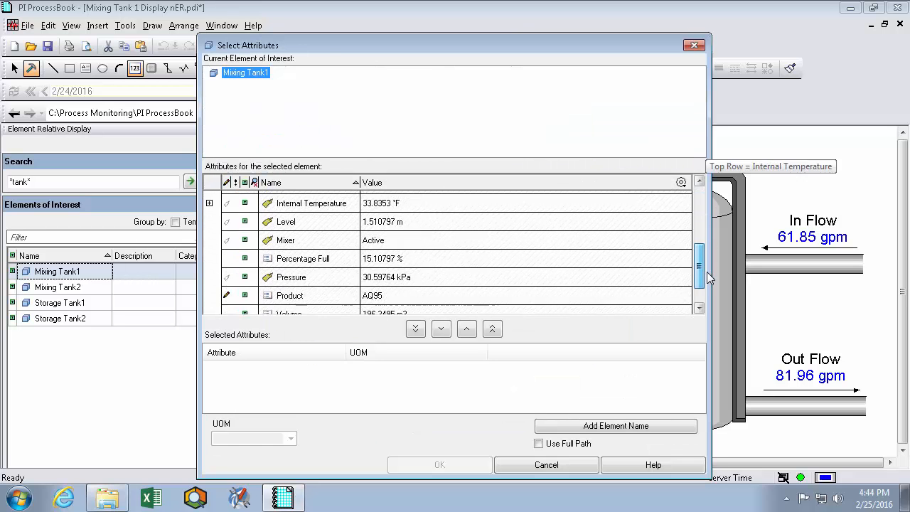
{"action": "scroll", "scroll_direction": "down", "scroll_amount": 3}
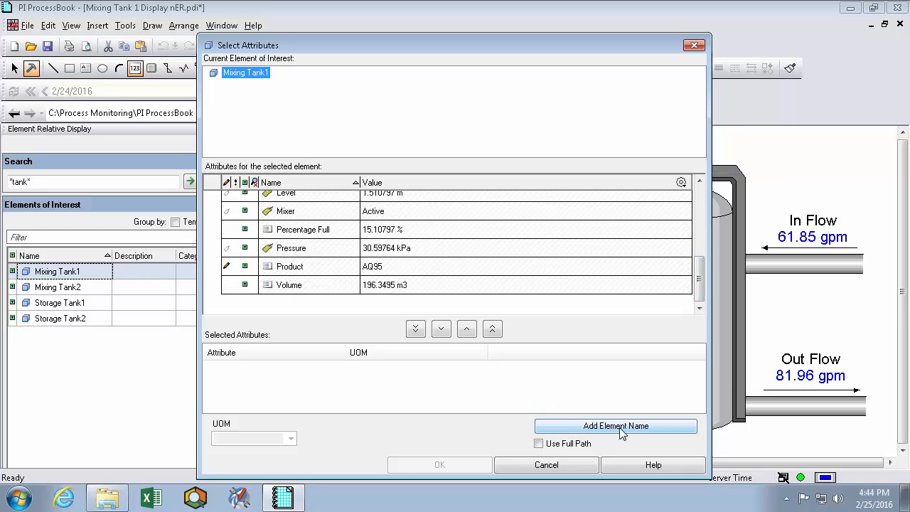
{"action": "left_click", "coordinate": [616, 426]}
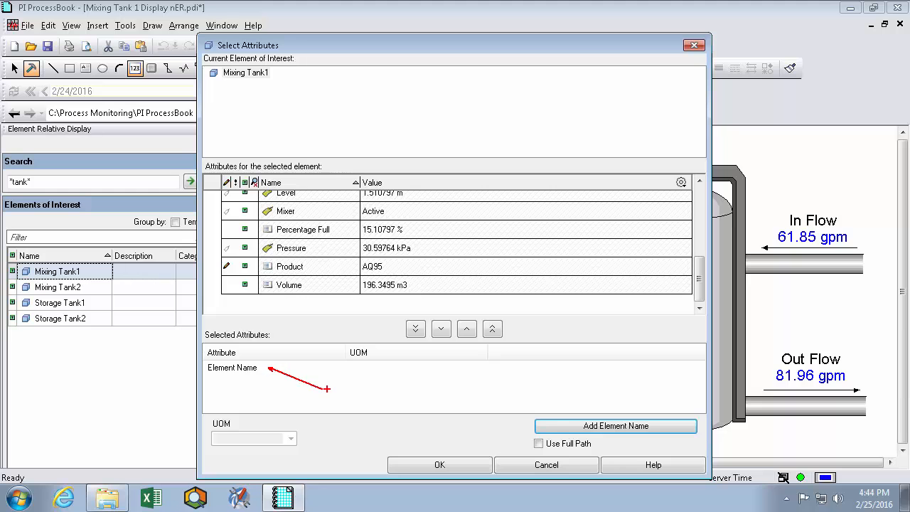
{"action": "left_click", "coordinate": [440, 464]}
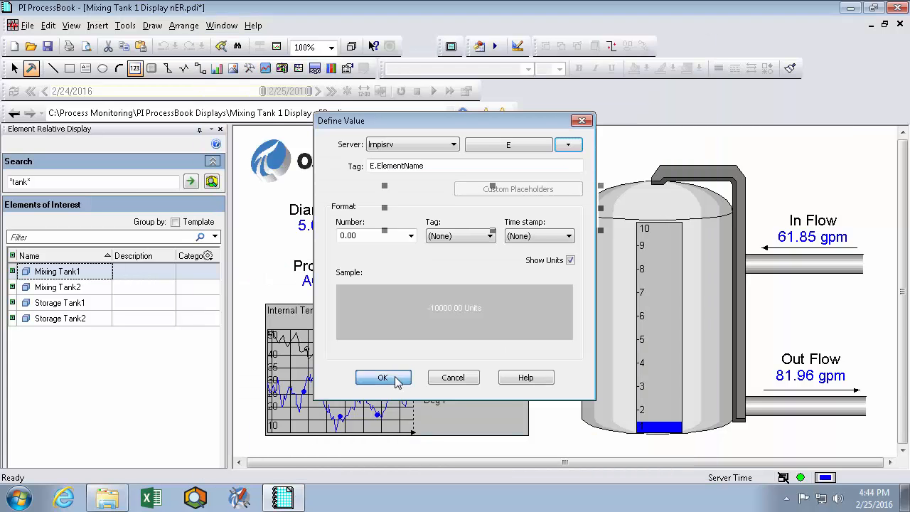
{"action": "left_click", "coordinate": [383, 379]}
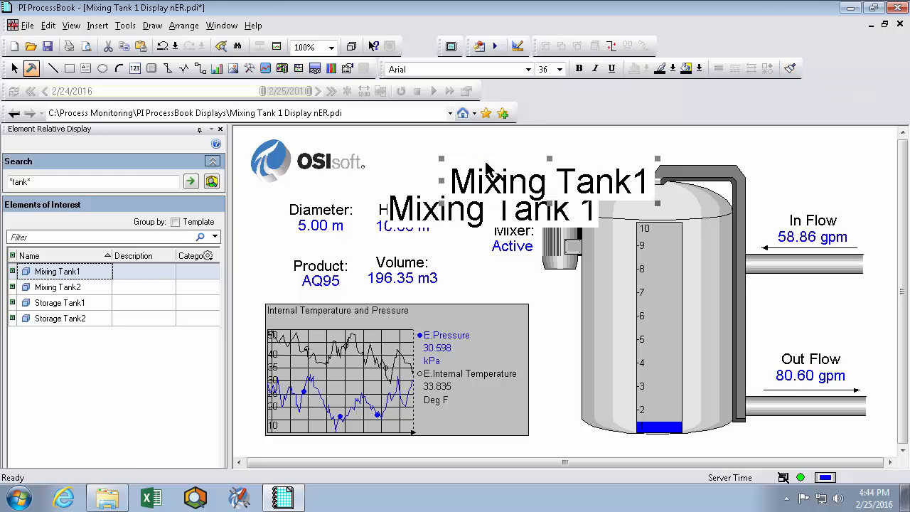
Step: Move the element-name value into the title spot and check it with Storage Tank1 and Storage Tank2
{"action": "left_click_drag", "start_coordinate": [548, 182], "coordinate": [505, 157]}
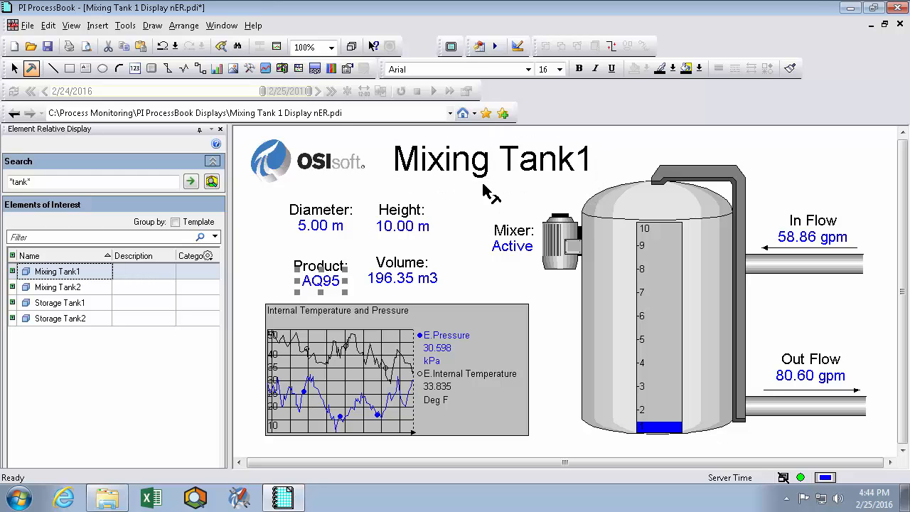
{"action": "left_click", "coordinate": [487, 159]}
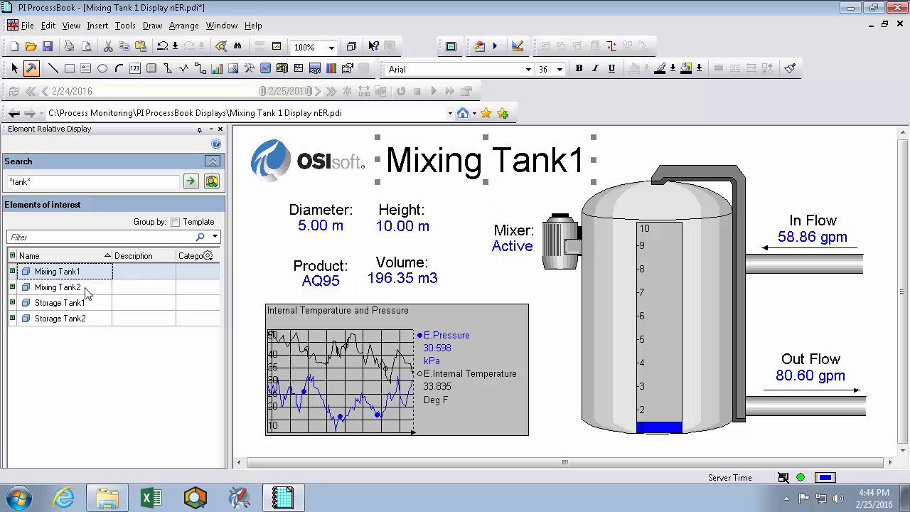
{"action": "left_click", "coordinate": [60, 301]}
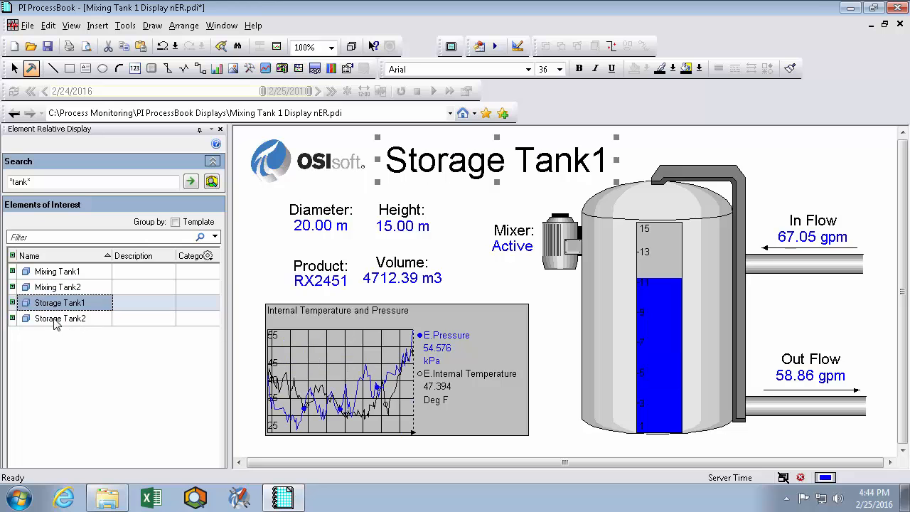
{"action": "left_click", "coordinate": [60, 319]}
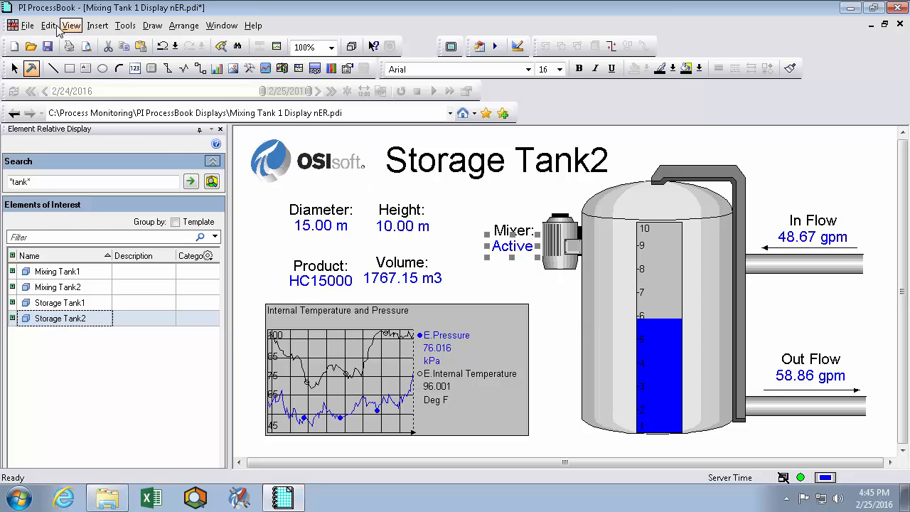
Step: Set the mixer motor's multistate source to the element-relative Mixer attribute via Edit > Multi-State
{"action": "left_click", "coordinate": [49, 26]}
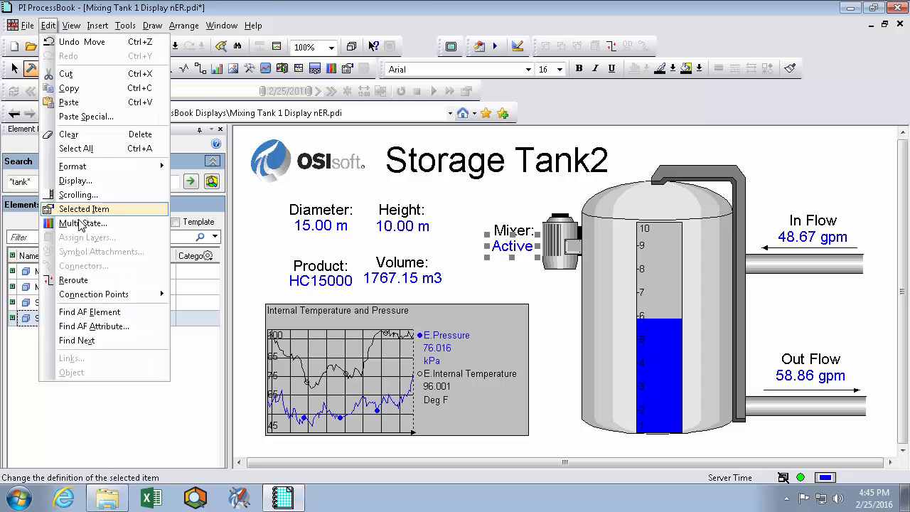
{"action": "left_click", "coordinate": [83, 222]}
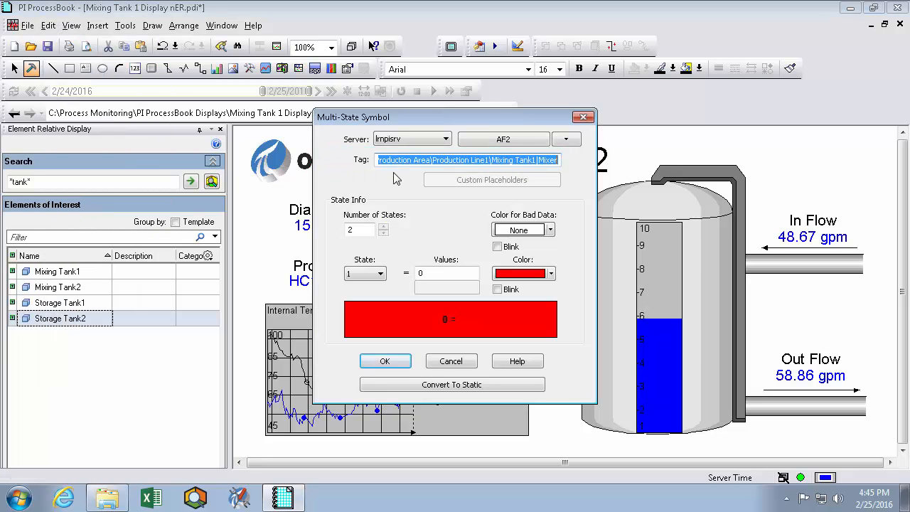
{"action": "left_click", "coordinate": [566, 139]}
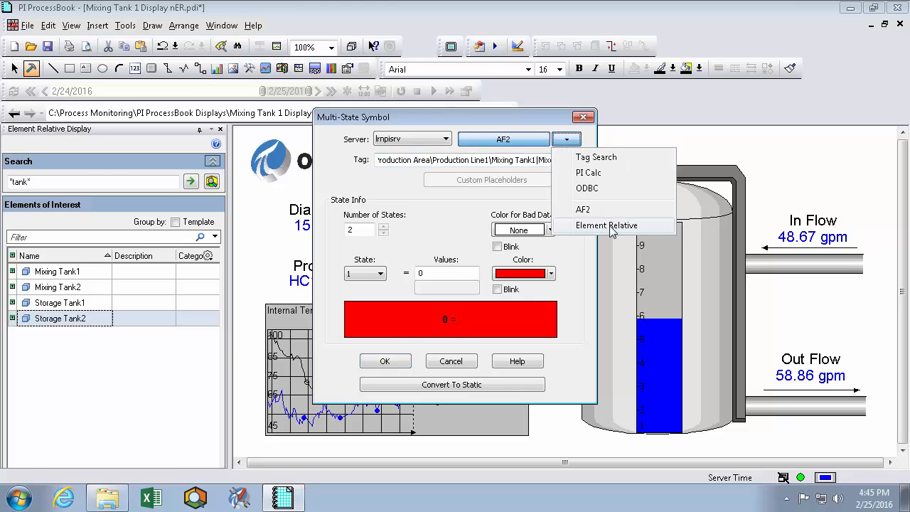
{"action": "left_click", "coordinate": [606, 225]}
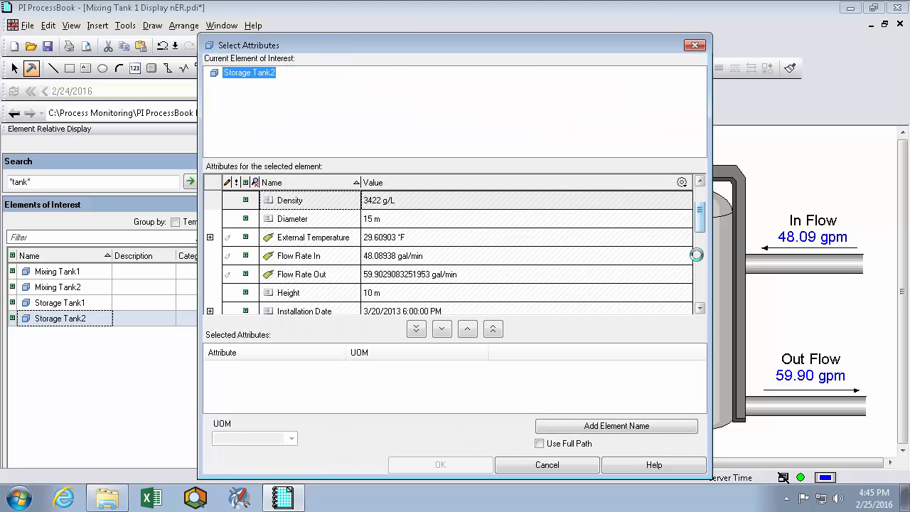
{"action": "left_click", "coordinate": [441, 329]}
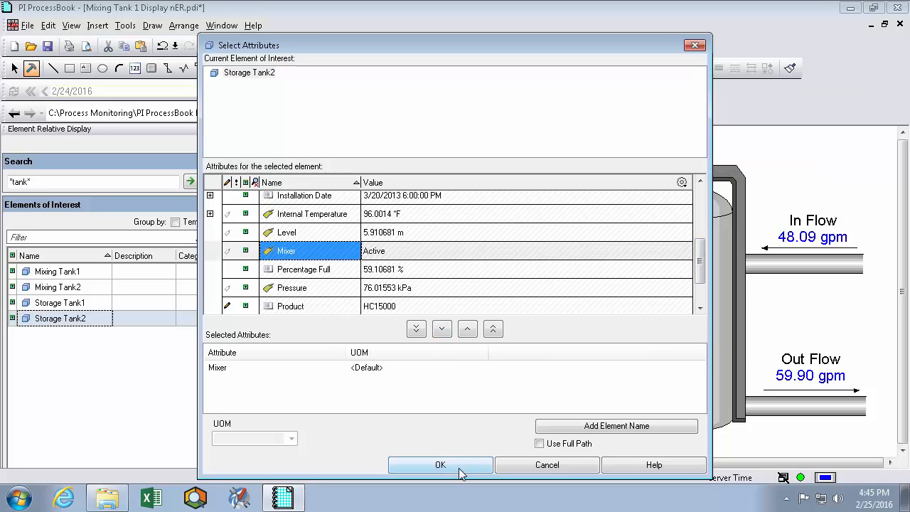
{"action": "left_click", "coordinate": [441, 464]}
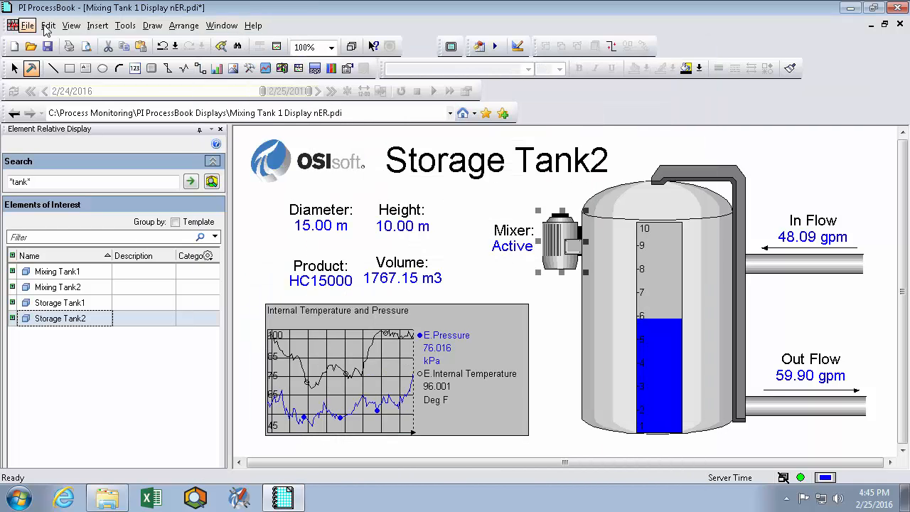
Step: Reopen the mixer symbol's multistate settings and confirm the element-relative Mixer attribute
{"action": "double_click", "coordinate": [562, 242]}
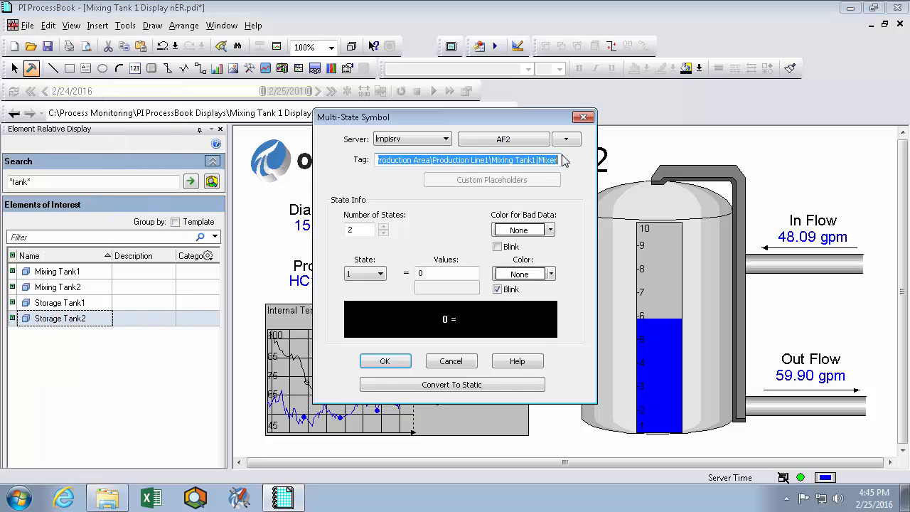
{"action": "left_click", "coordinate": [566, 139]}
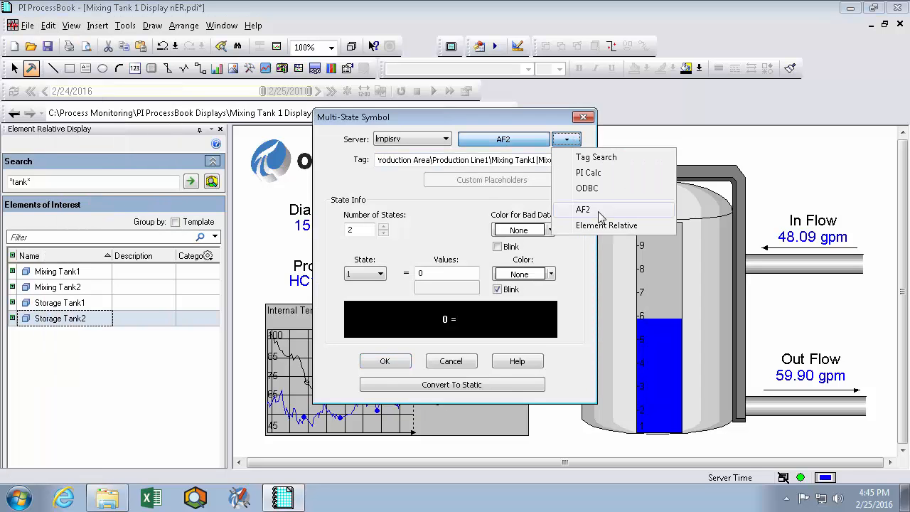
{"action": "left_click", "coordinate": [606, 224]}
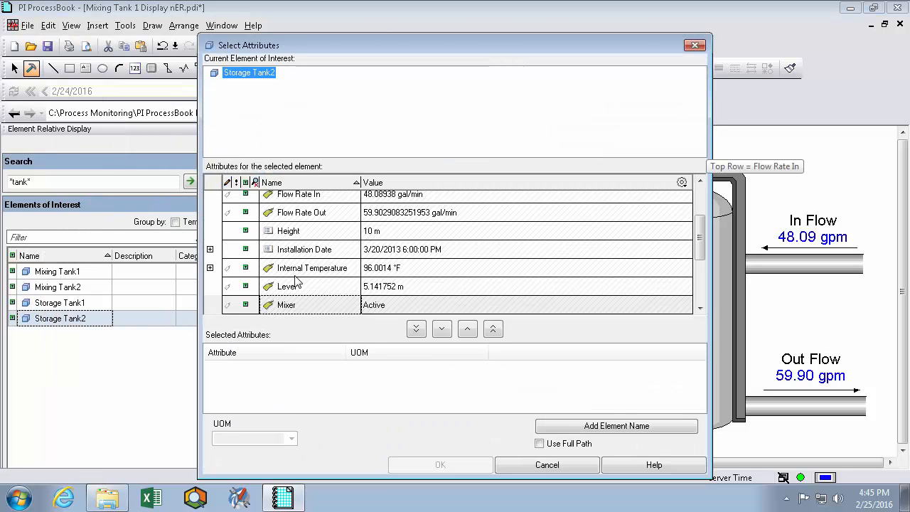
{"action": "left_click", "coordinate": [441, 464]}
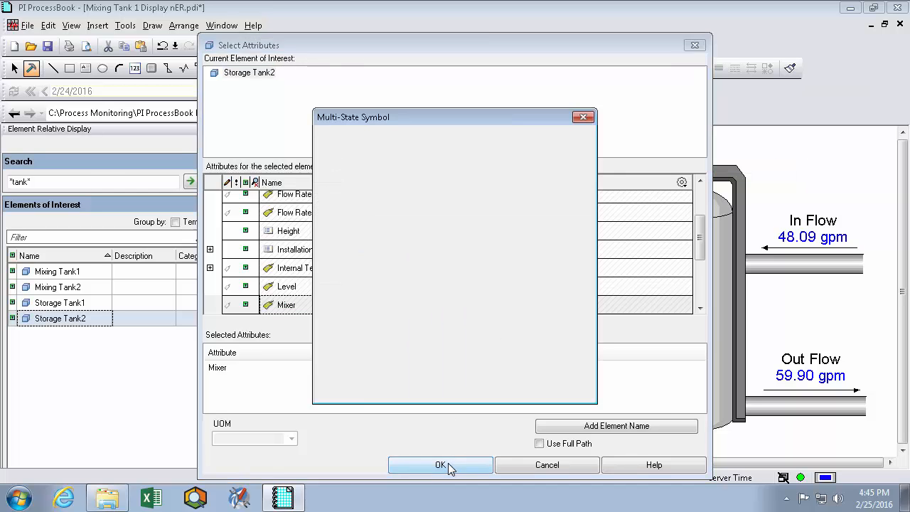
{"action": "left_click", "coordinate": [441, 464]}
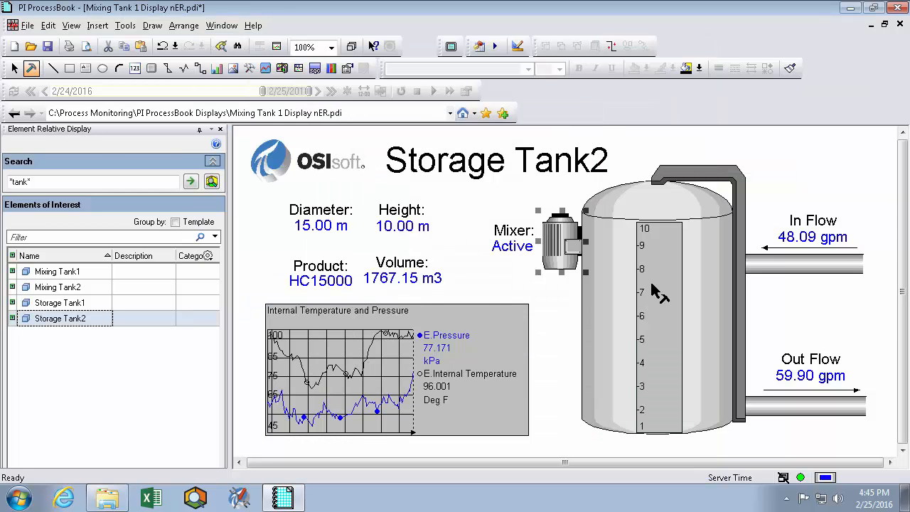
Step: Set the level bar's multistate tag to the element-relative Level attribute
{"action": "left_click", "coordinate": [48, 25]}
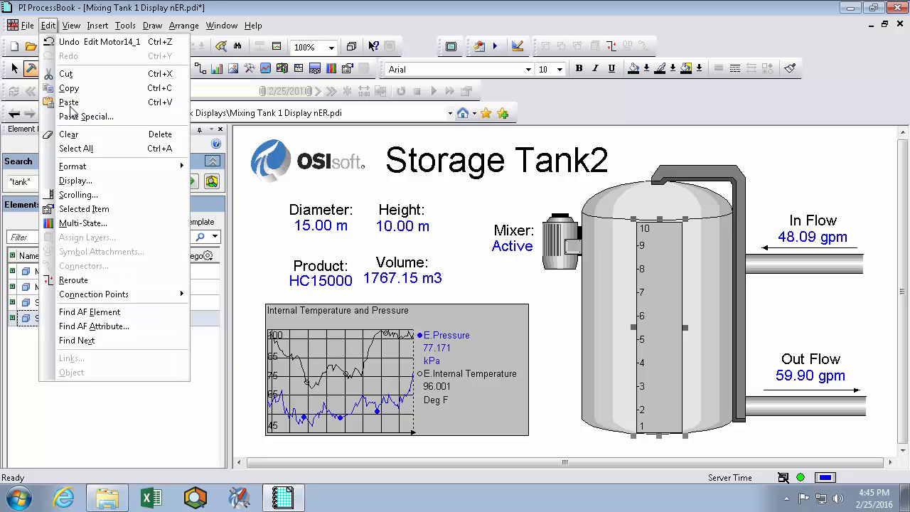
{"action": "left_click", "coordinate": [82, 222]}
{"action": "type", "text": "E."}
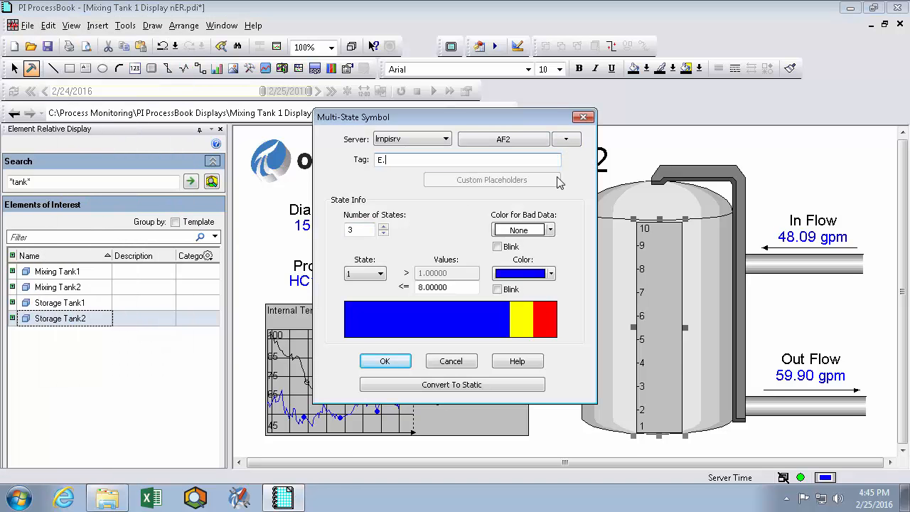
{"action": "type", "text": "Level"}
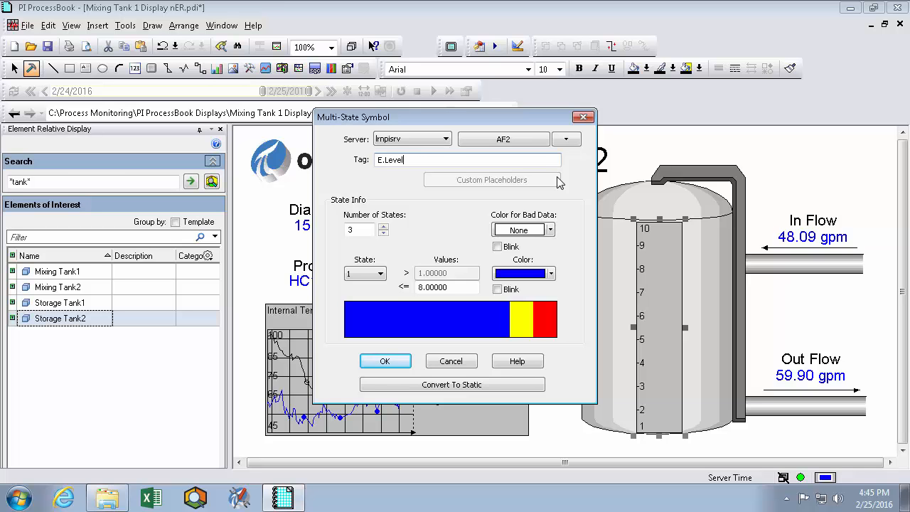
{"action": "left_click", "coordinate": [384, 362]}
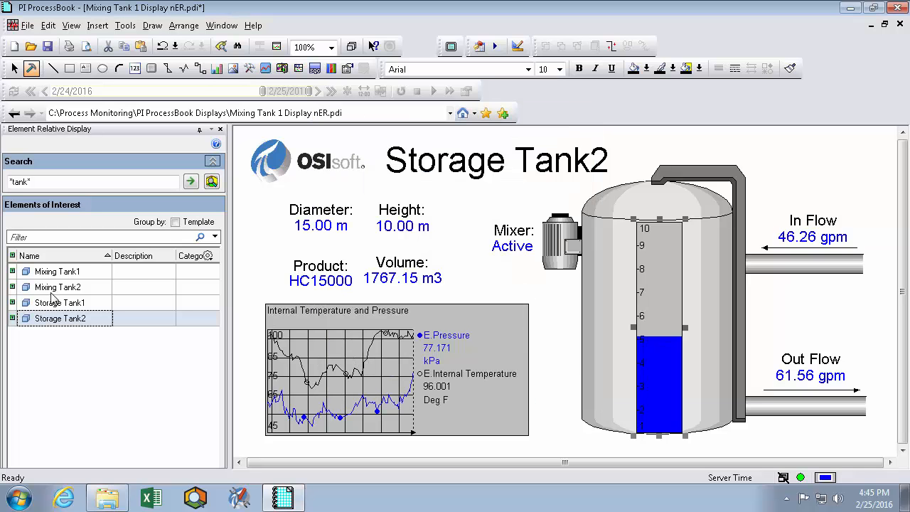
Step: Select Storage Tank1, Mixing Tank2, then Storage Tank1 to verify values, trend and level fill update
{"action": "left_click", "coordinate": [60, 301]}
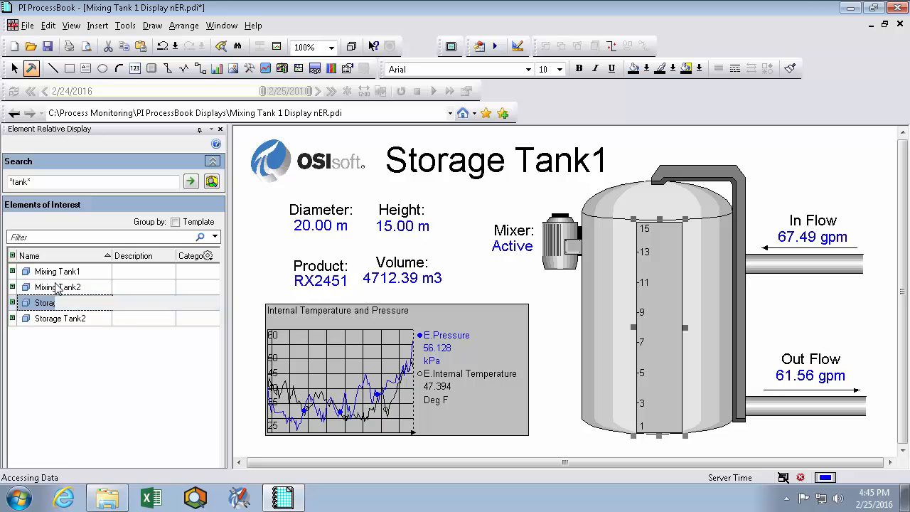
{"action": "left_click", "coordinate": [57, 287]}
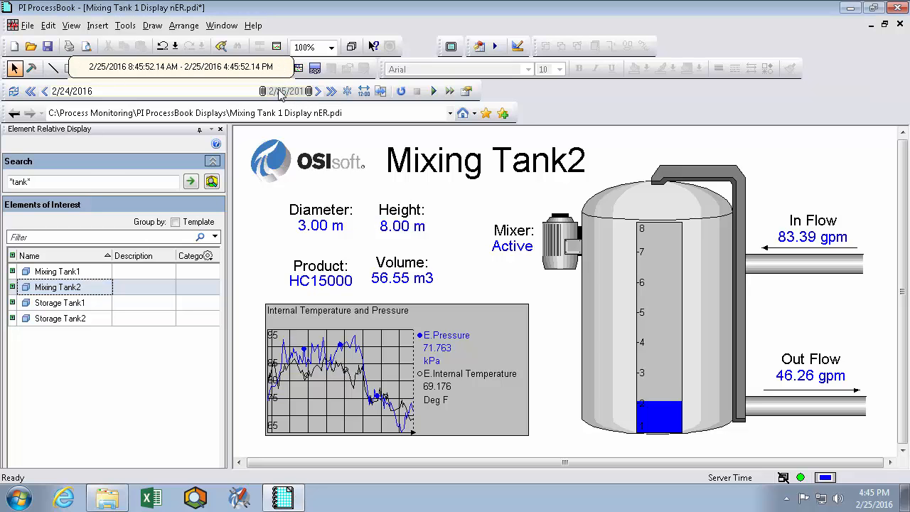
{"action": "left_click", "coordinate": [59, 302]}
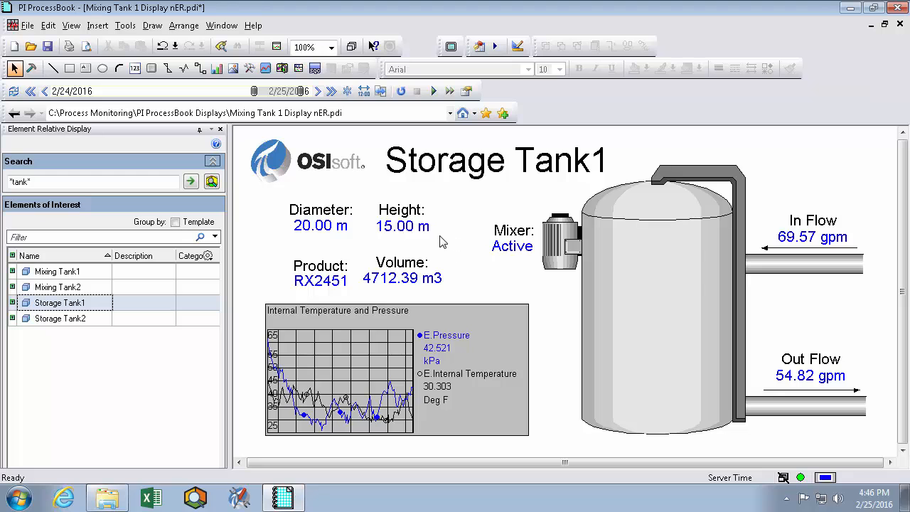
{"action": "mouse_move", "coordinate": [299, 242]}
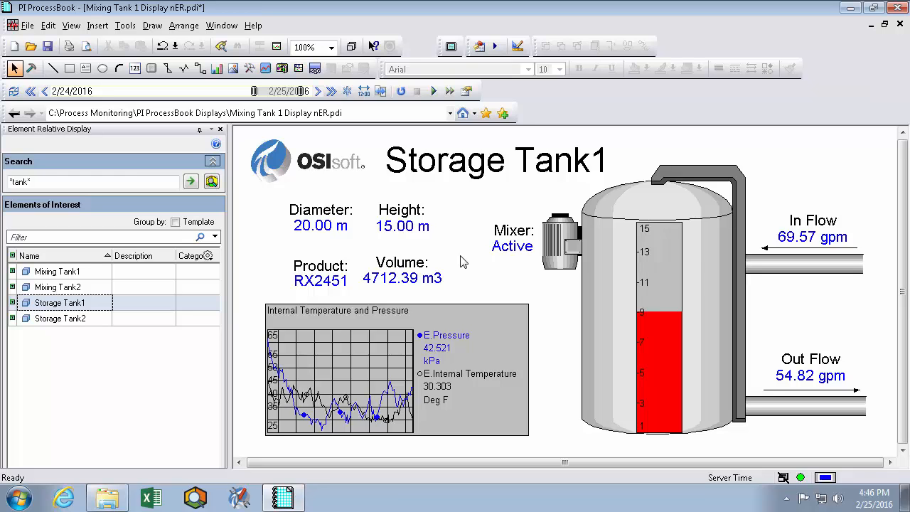
{"action": "mouse_move", "coordinate": [457, 255]}
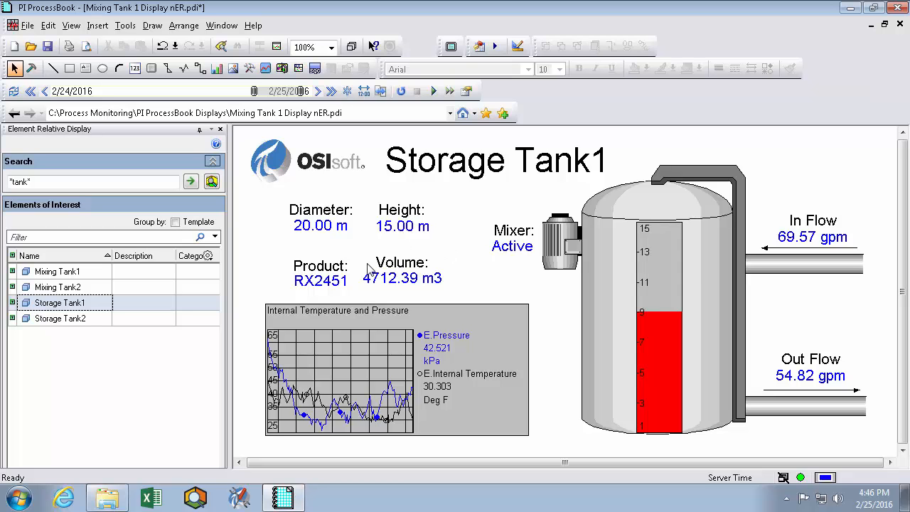
{"action": "mouse_move", "coordinate": [367, 262]}
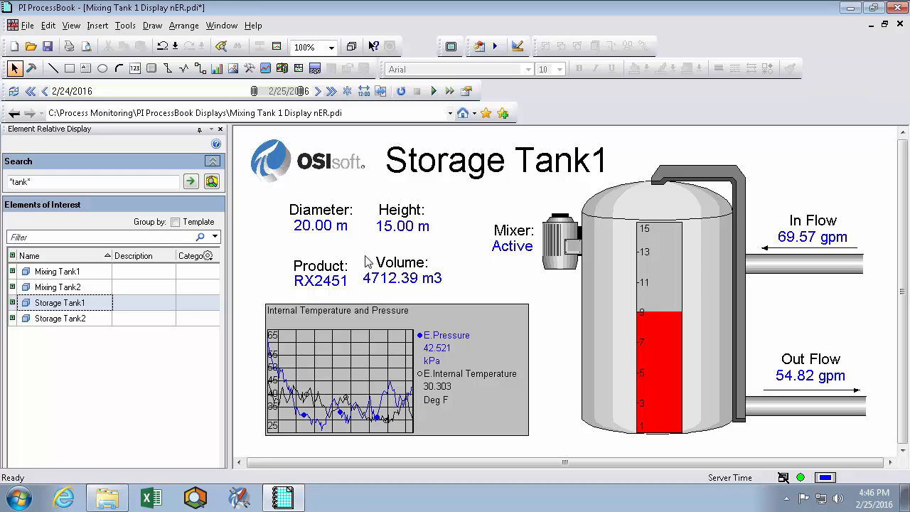